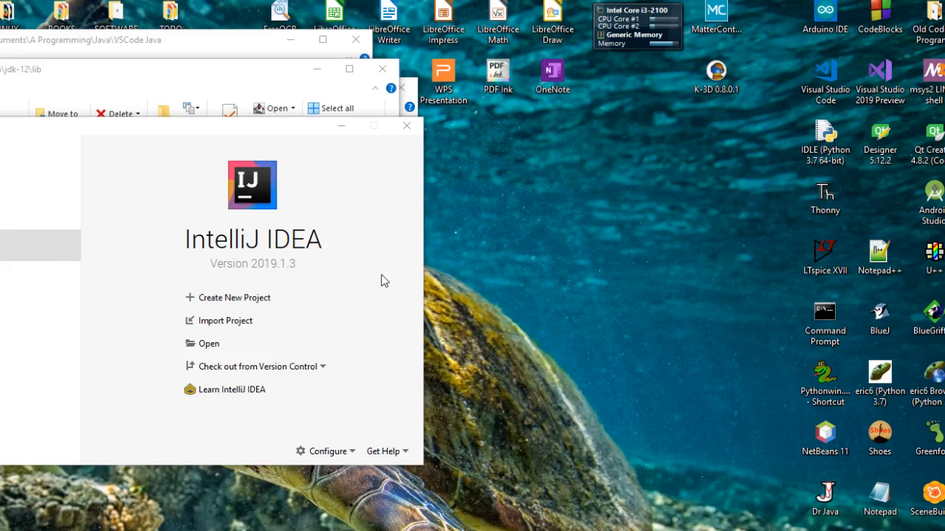
mouse_move(125, 369)
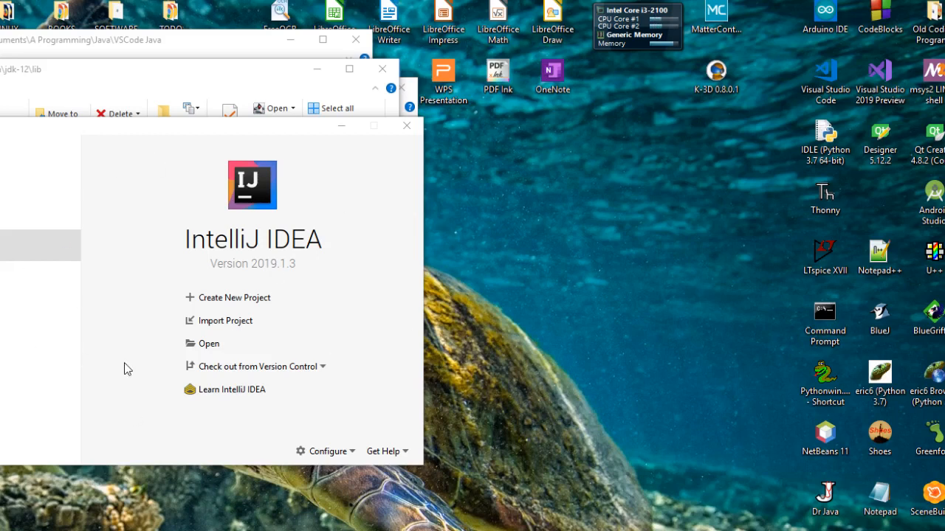
mouse_move(391, 337)
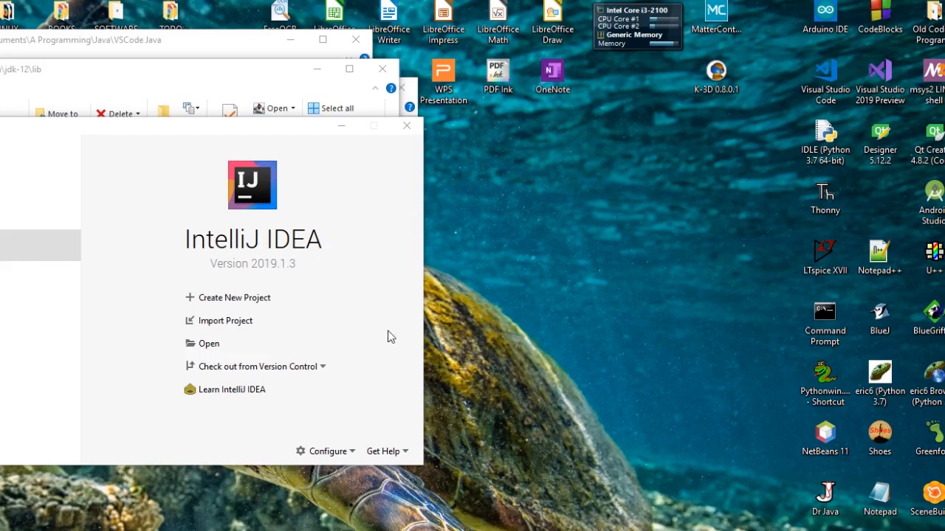
mouse_move(312, 342)
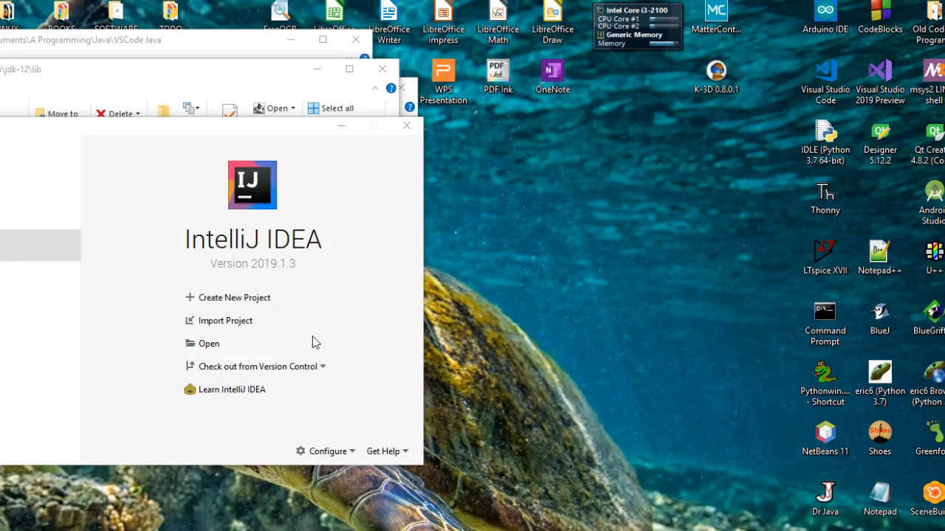
mouse_move(357, 444)
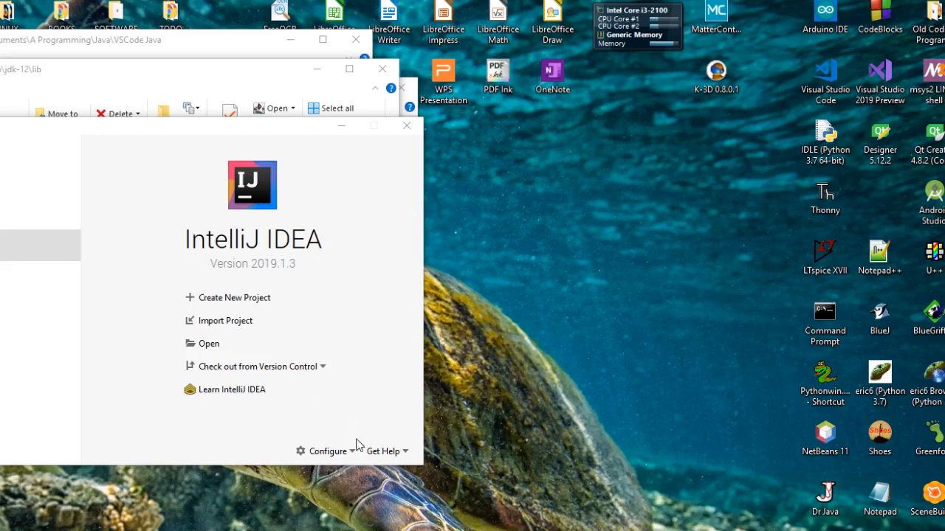
mouse_move(526, 490)
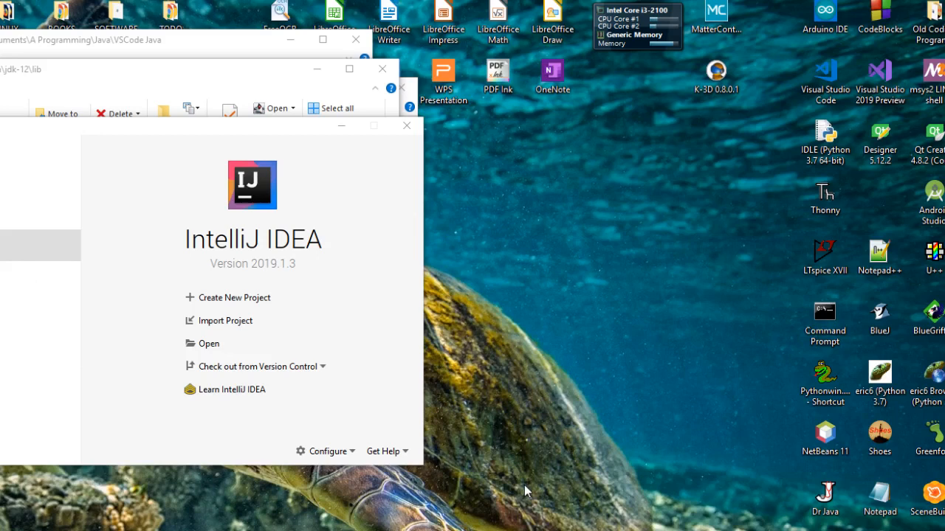
mouse_move(537, 493)
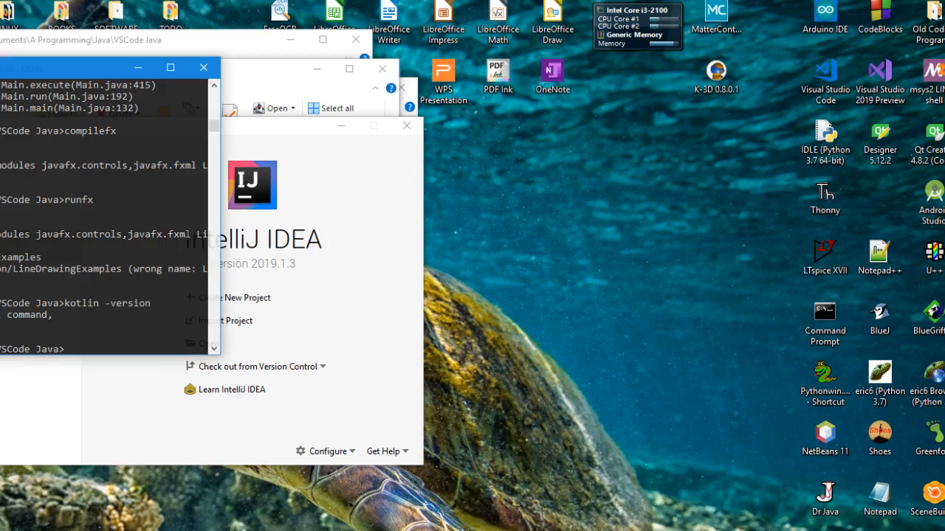
mouse_move(74, 343)
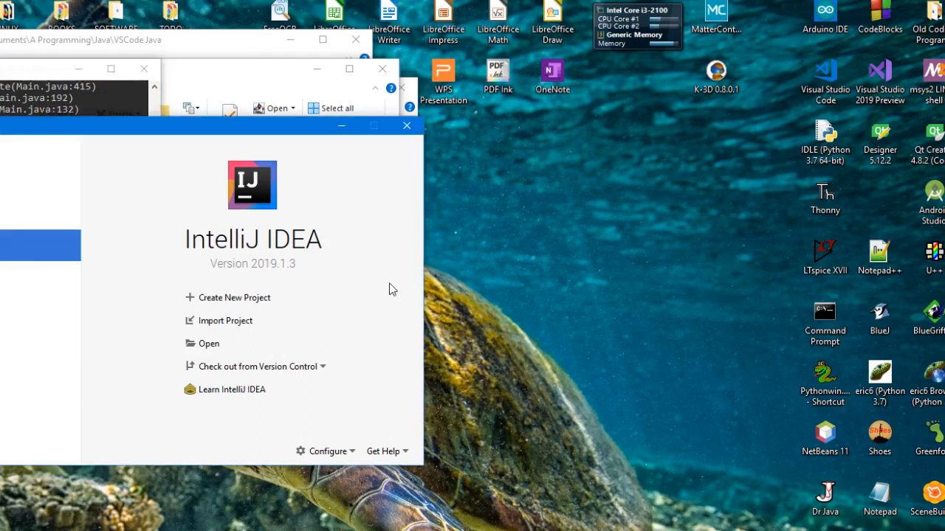
mouse_move(362, 466)
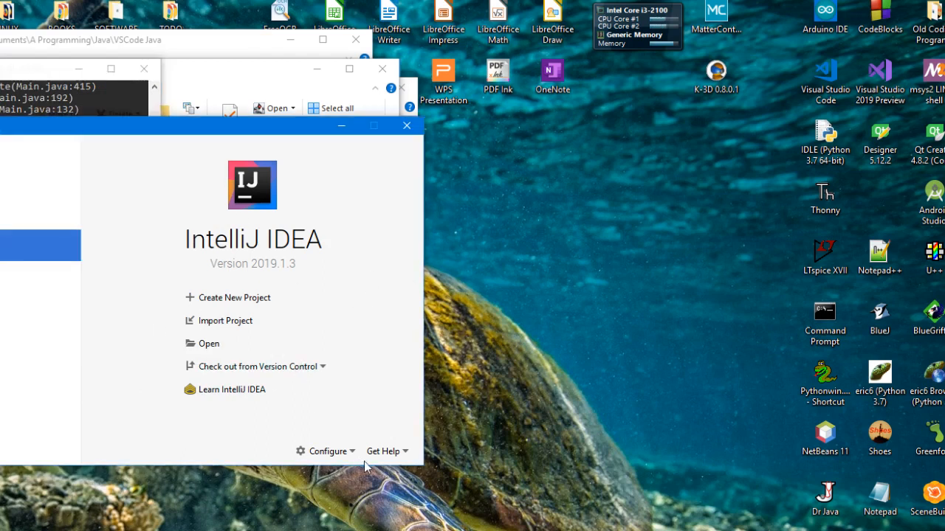
mouse_move(366, 361)
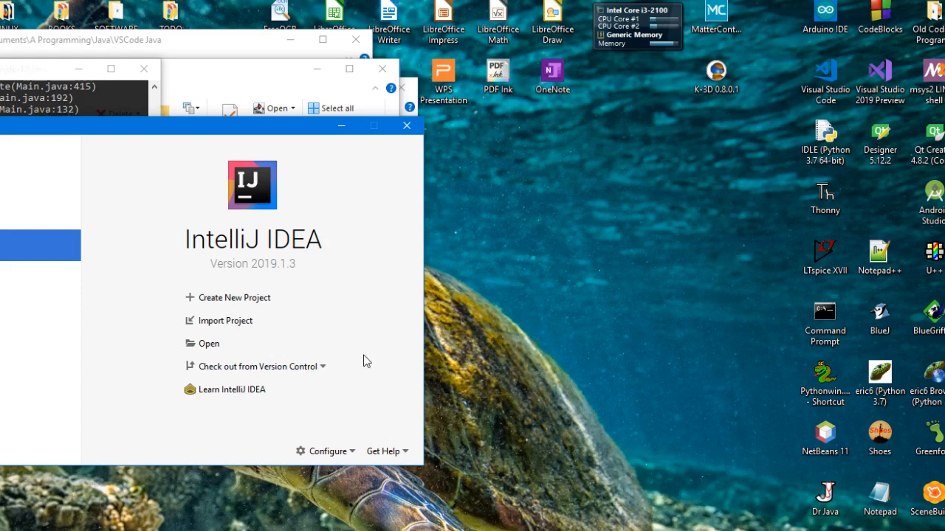
mouse_move(288, 310)
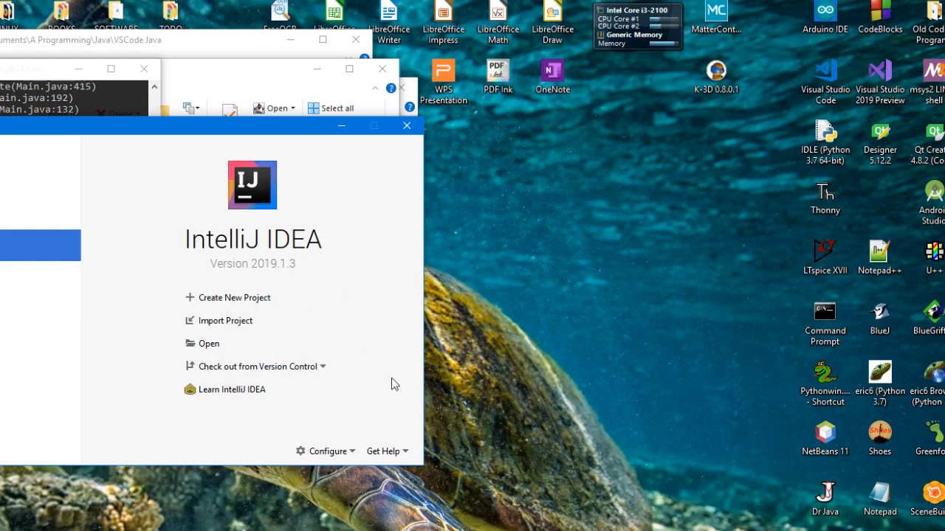
mouse_move(352, 450)
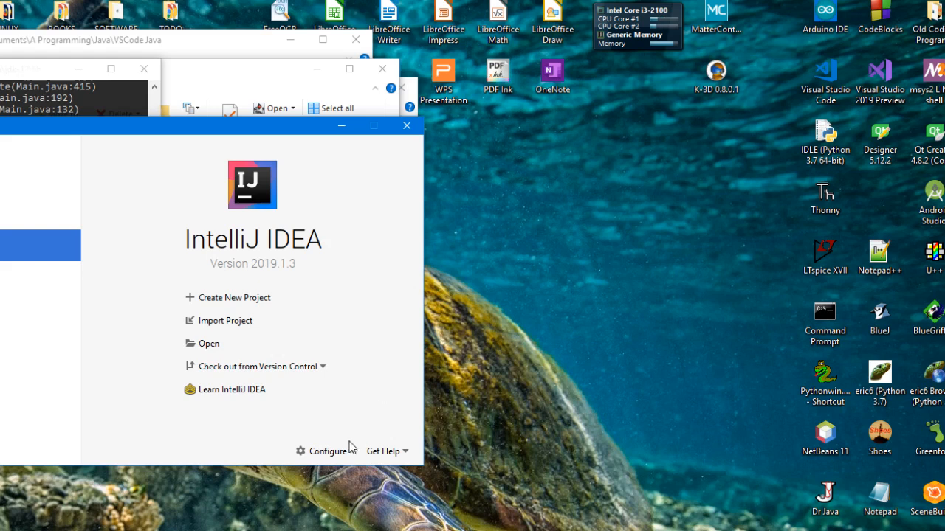
mouse_move(353, 456)
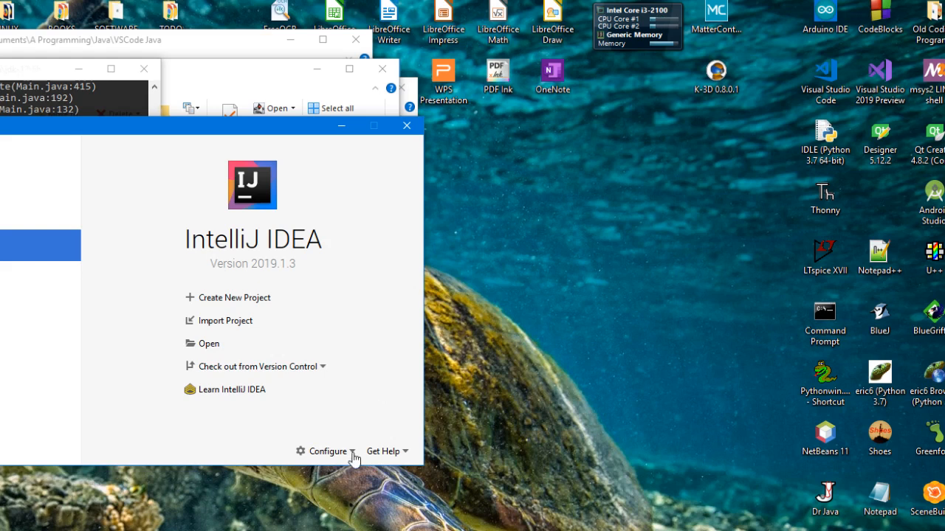
- Bring up Configure > Structure for New Projects from the welcome screen
left_click(328, 452)
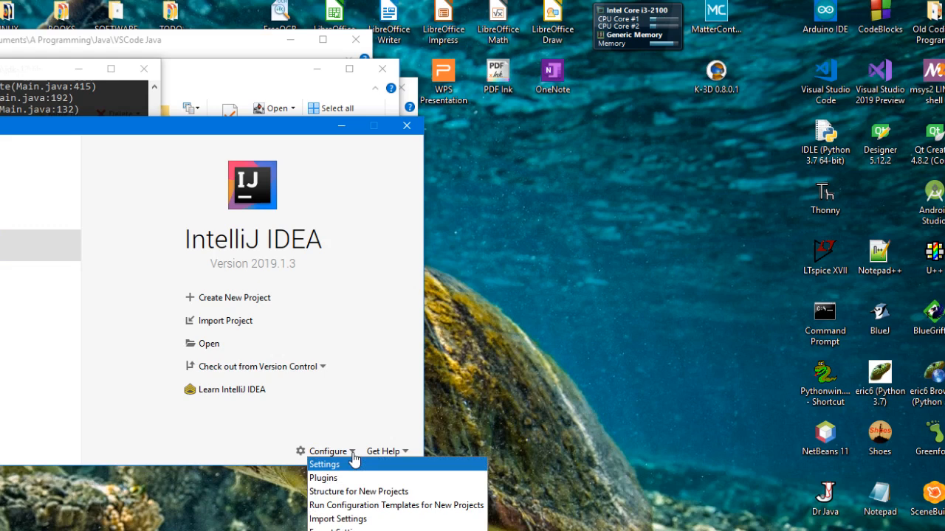
mouse_move(357, 492)
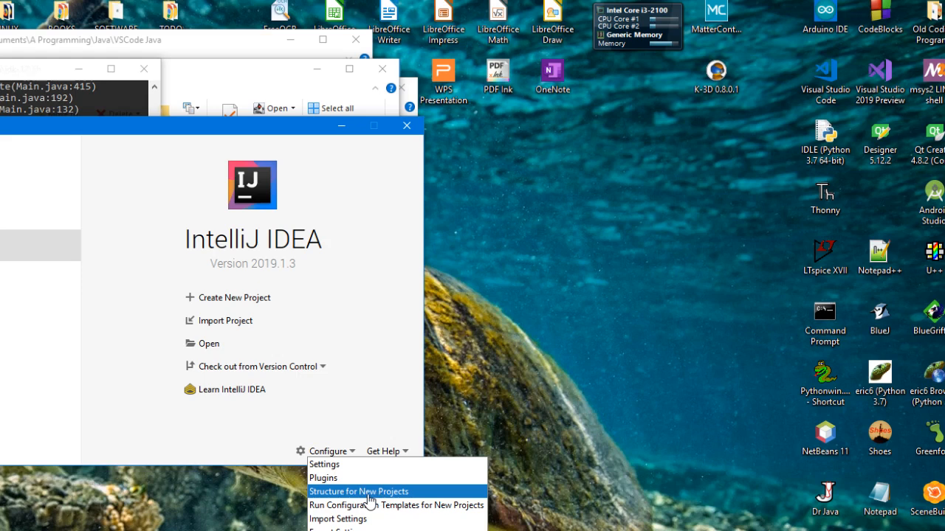
left_click(359, 490)
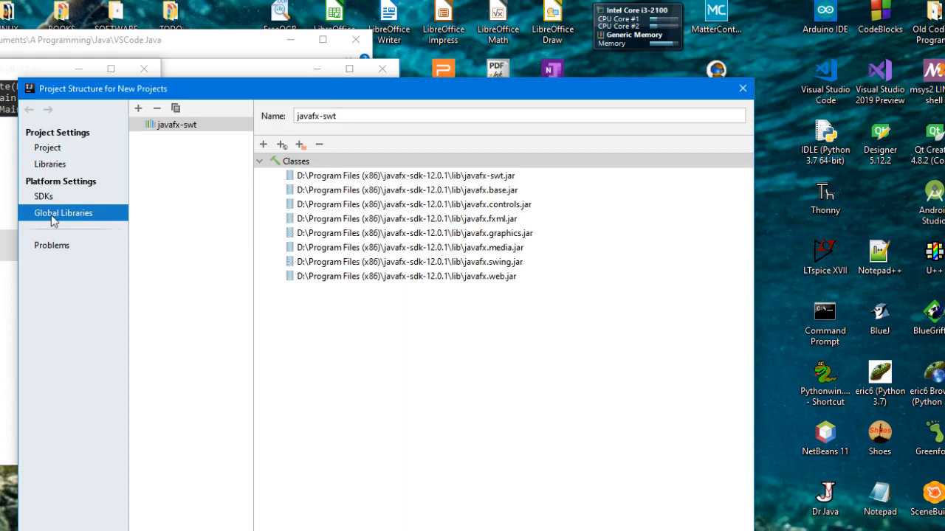
mouse_move(369, 252)
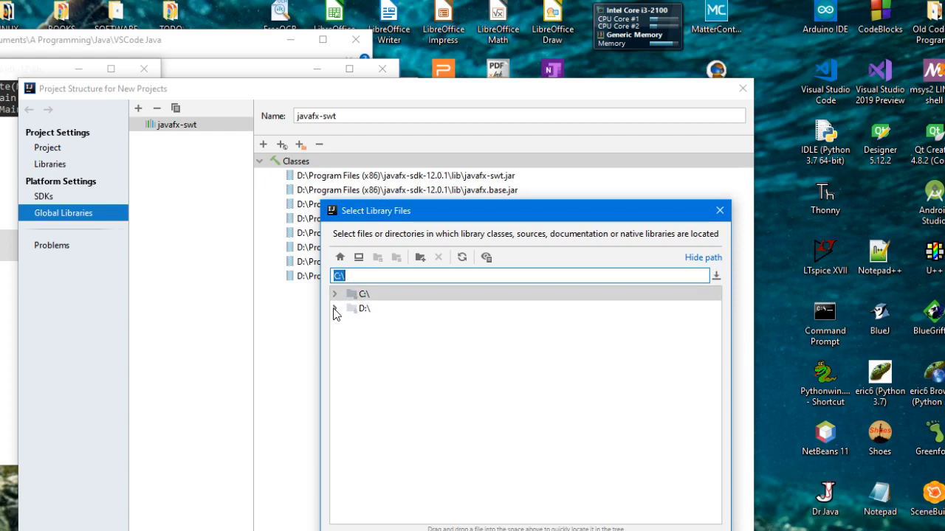
- Select the jar files in D:\Program Files (x86)\javafx-sdk-12.0.1\lib as the new library's classes
left_click(334, 309)
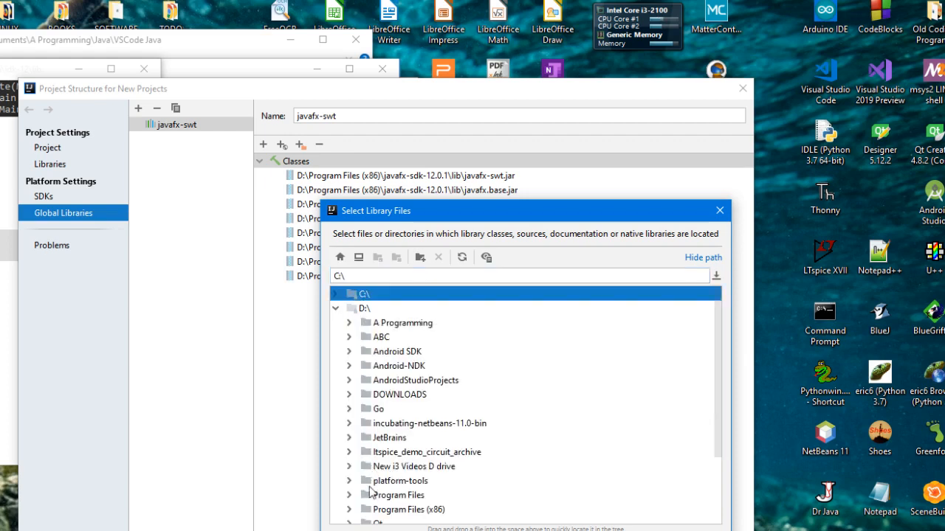
left_click(348, 502)
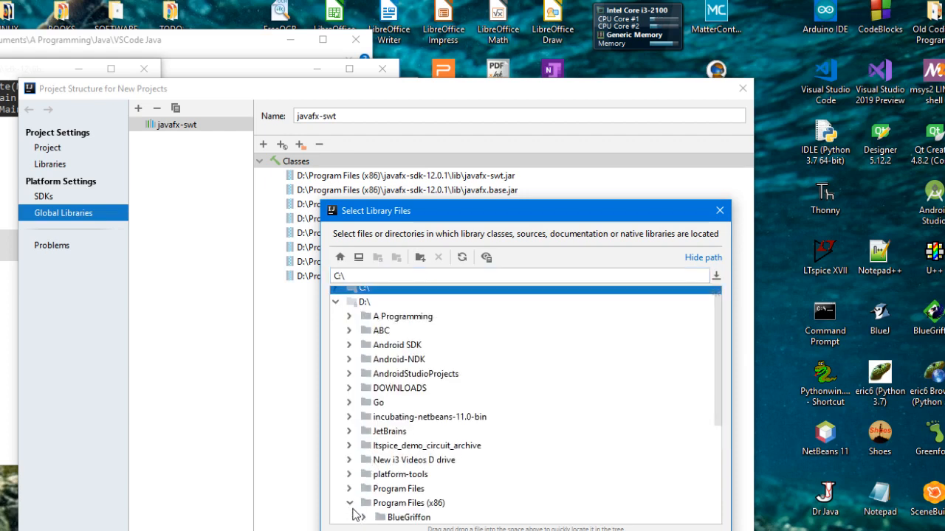
scroll("down", 3)
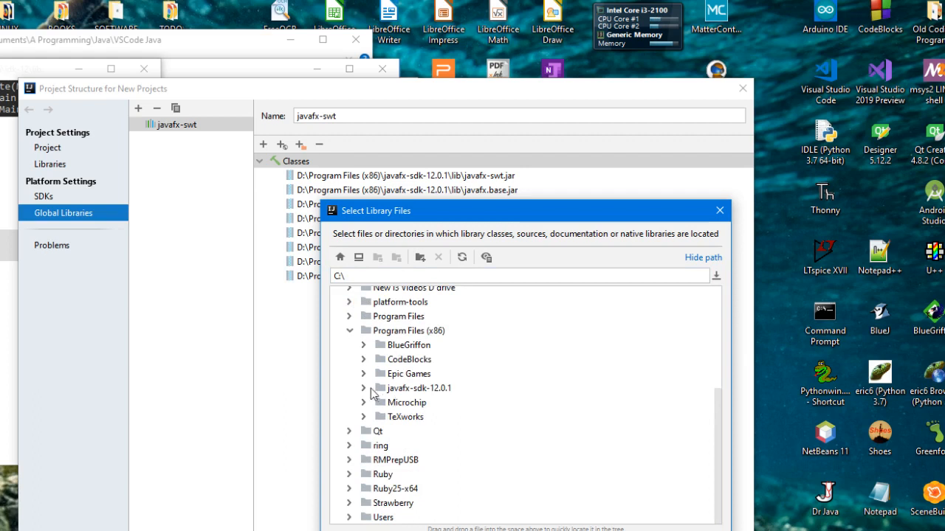
left_click(363, 386)
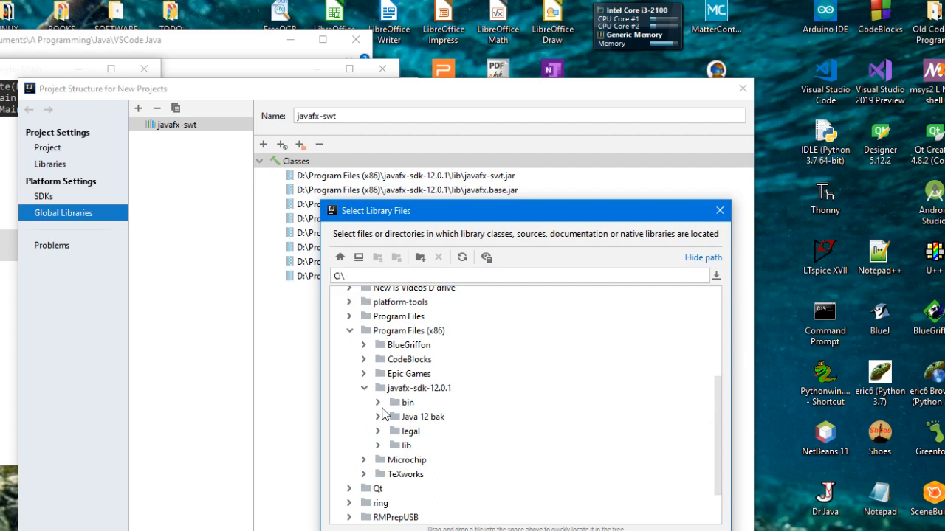
left_click(377, 445)
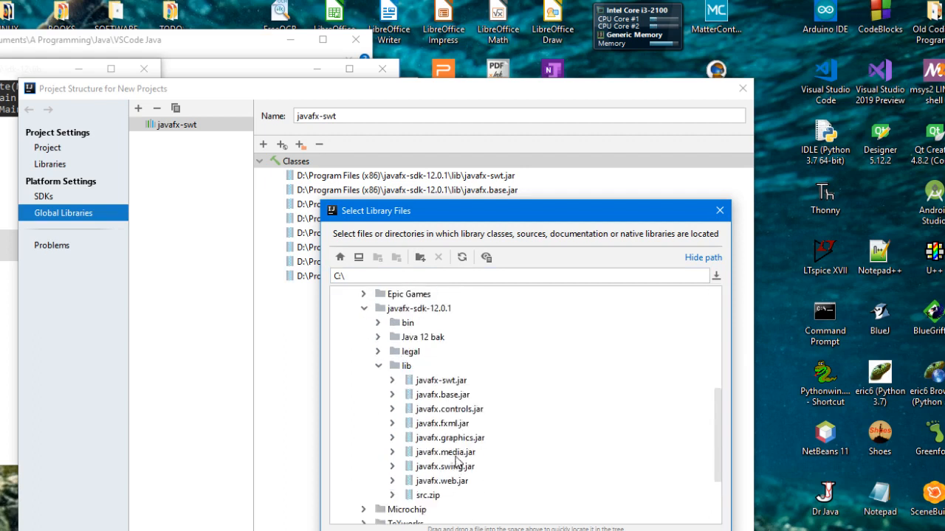
left_click(441, 482)
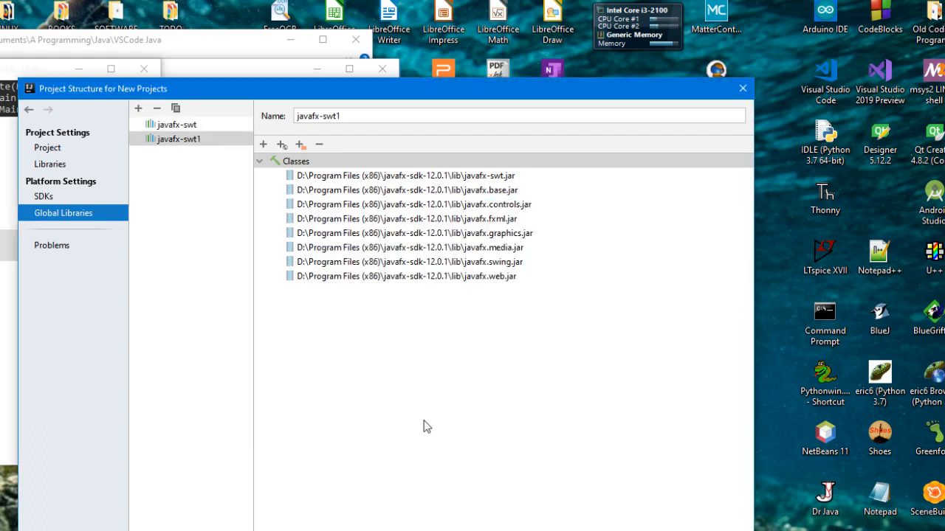
mouse_move(272, 262)
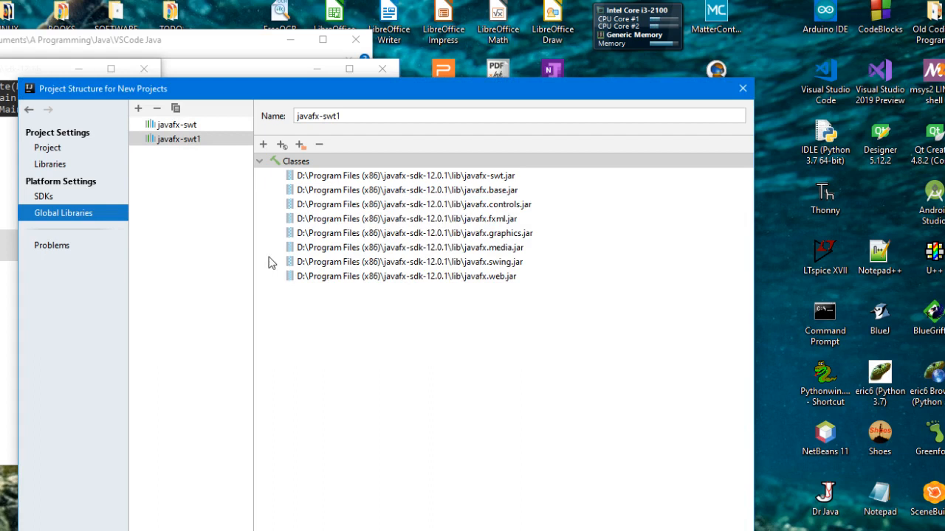
- Remove the duplicate javafx-swt1 global library, keeping only javafx-swt
left_click(177, 124)
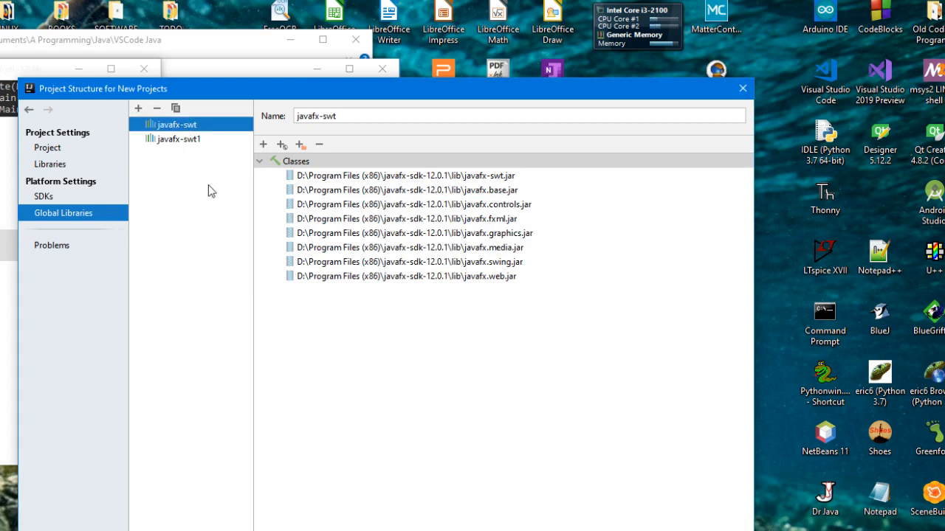
left_click(178, 139)
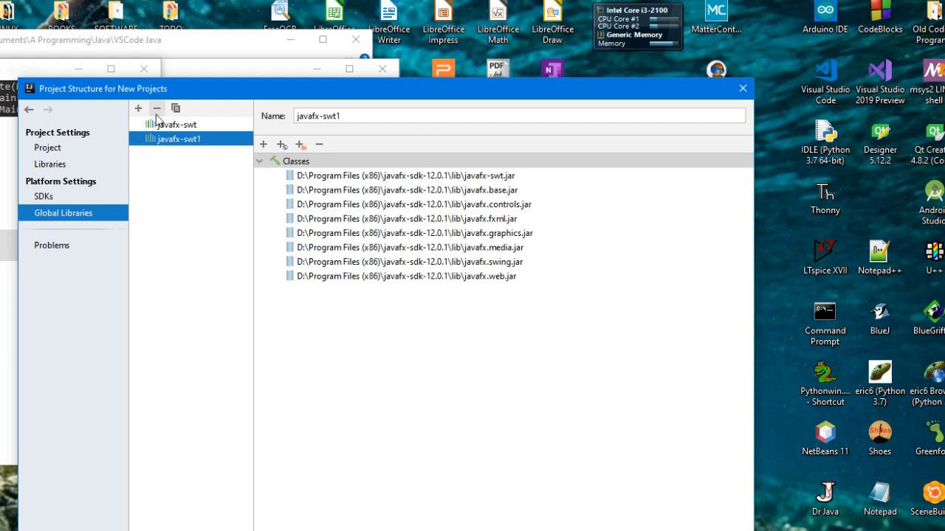
left_click(157, 109)
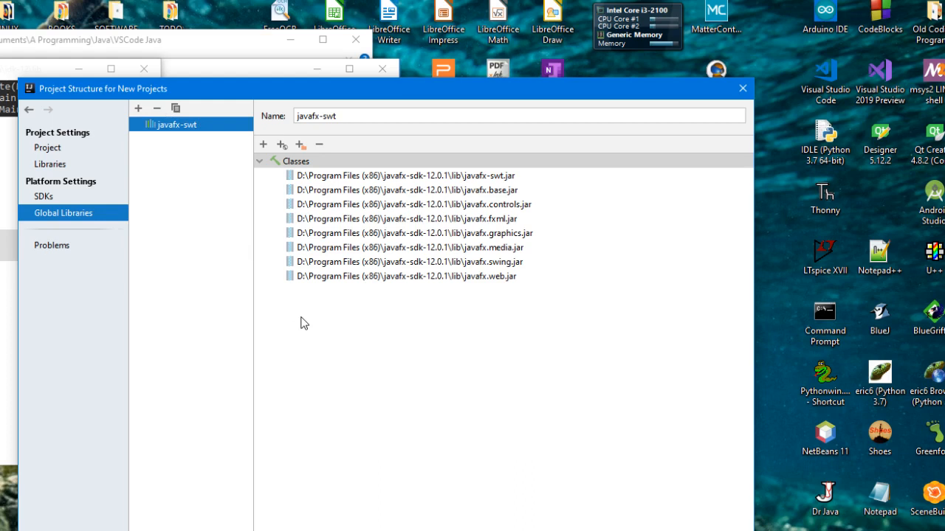
mouse_move(275, 260)
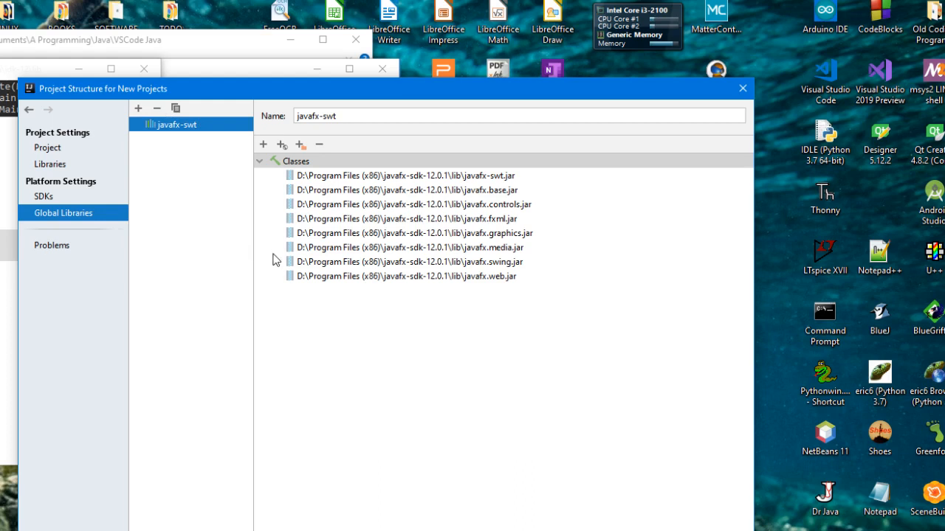
mouse_move(455, 413)
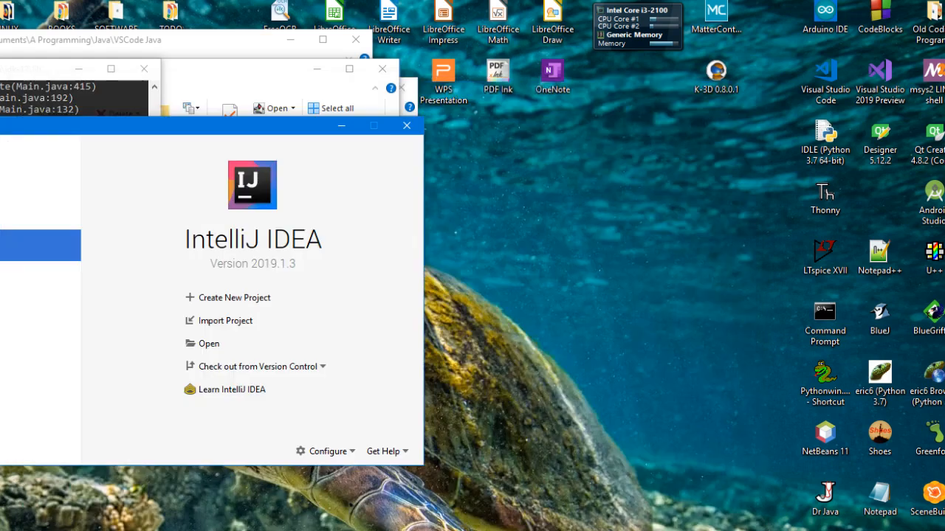
mouse_move(115, 303)
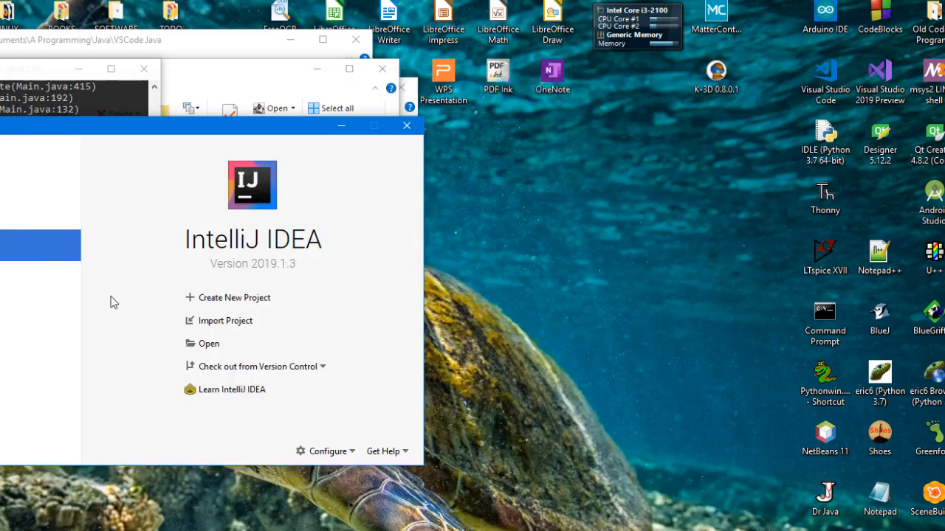
mouse_move(219, 303)
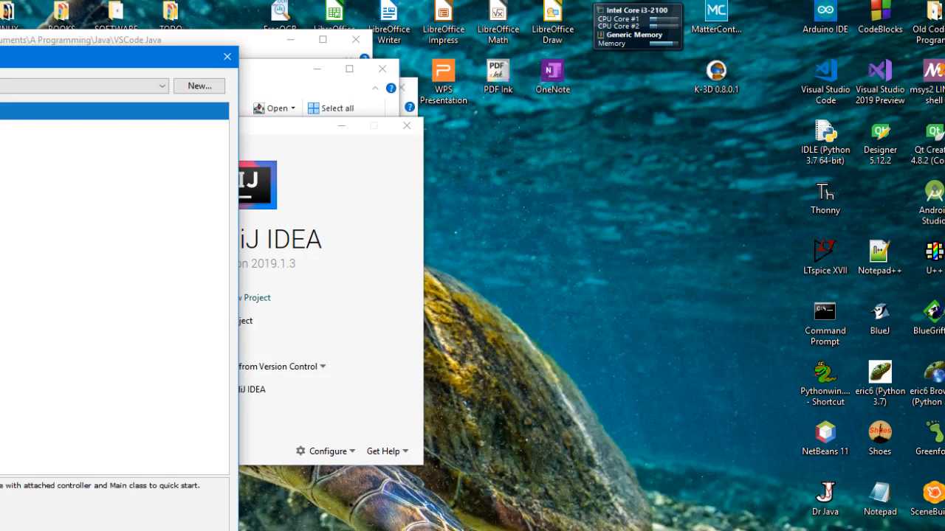
mouse_move(162, 505)
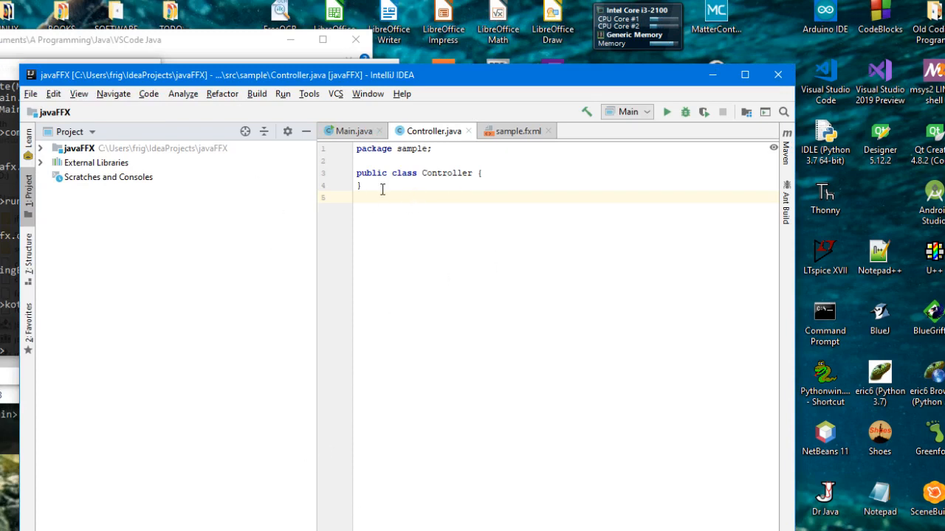
- View the generated Main.java source, then bring up the File menu
left_click(351, 130)
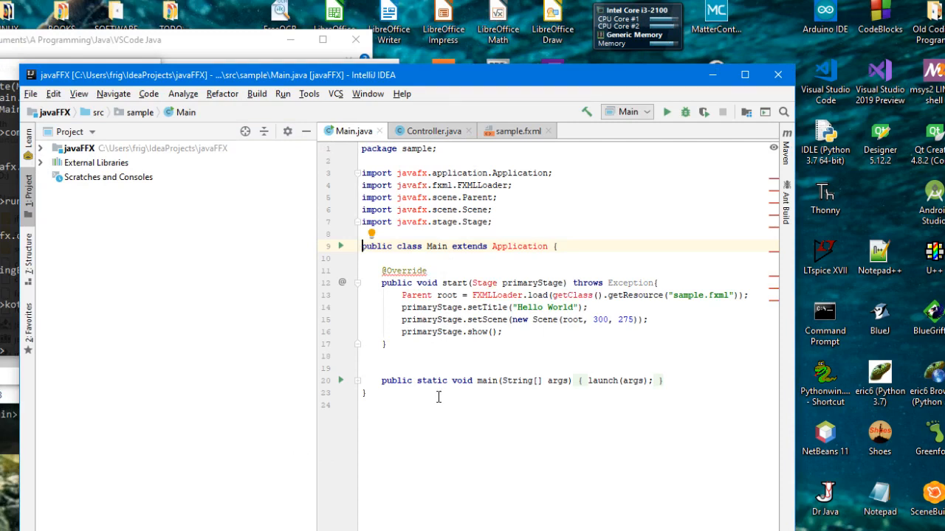
mouse_move(410, 186)
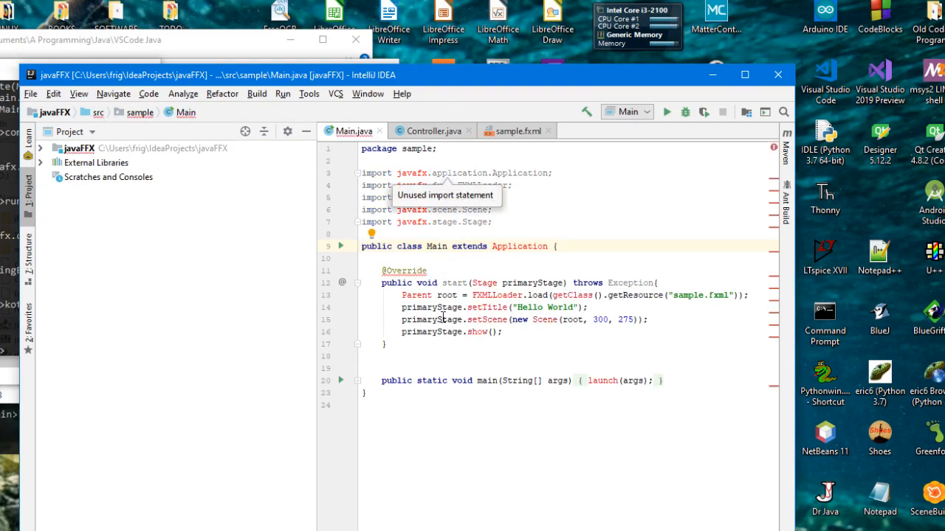
mouse_move(162, 130)
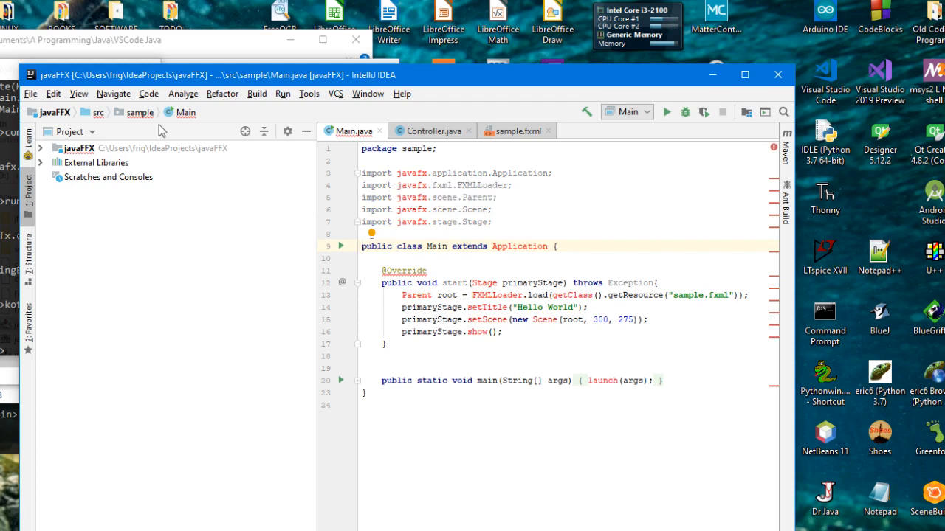
left_click(30, 94)
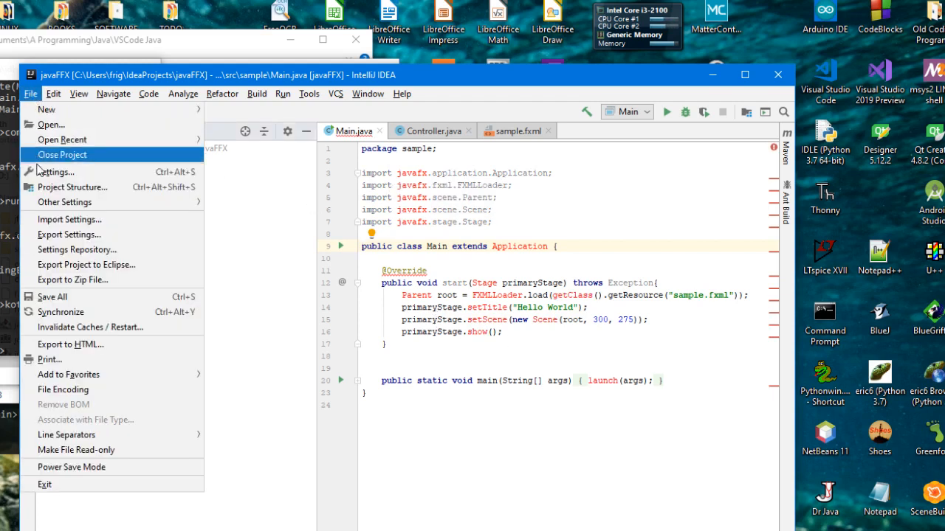
mouse_move(72, 186)
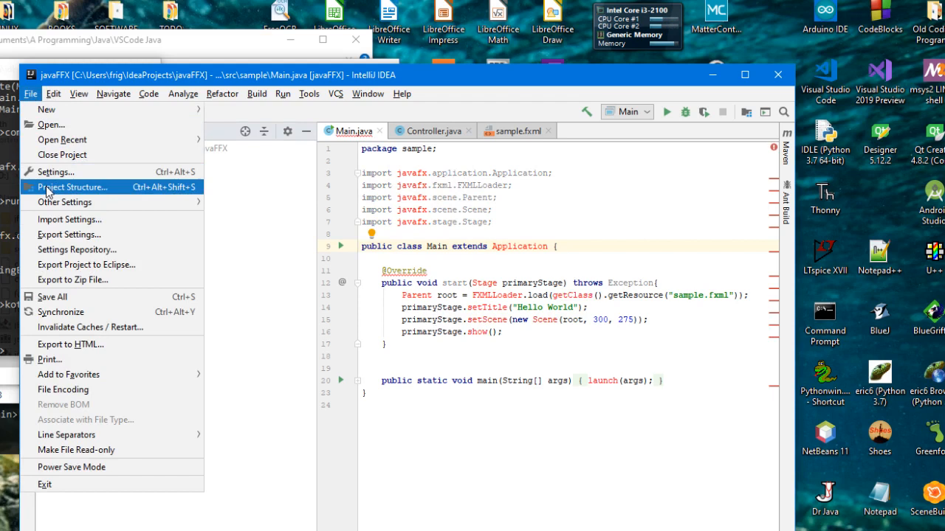
- In Project Structure, set the project language level to 12 - No new language features
left_click(72, 186)
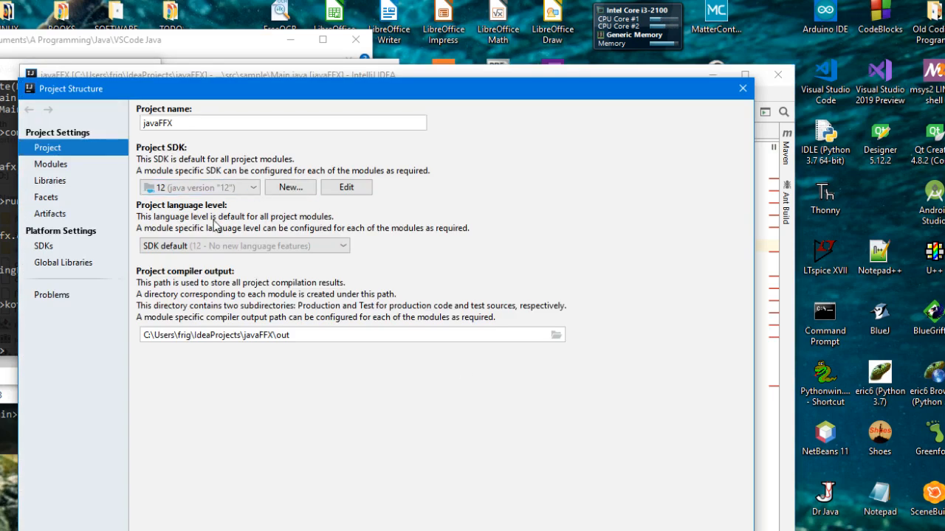
left_click(282, 123)
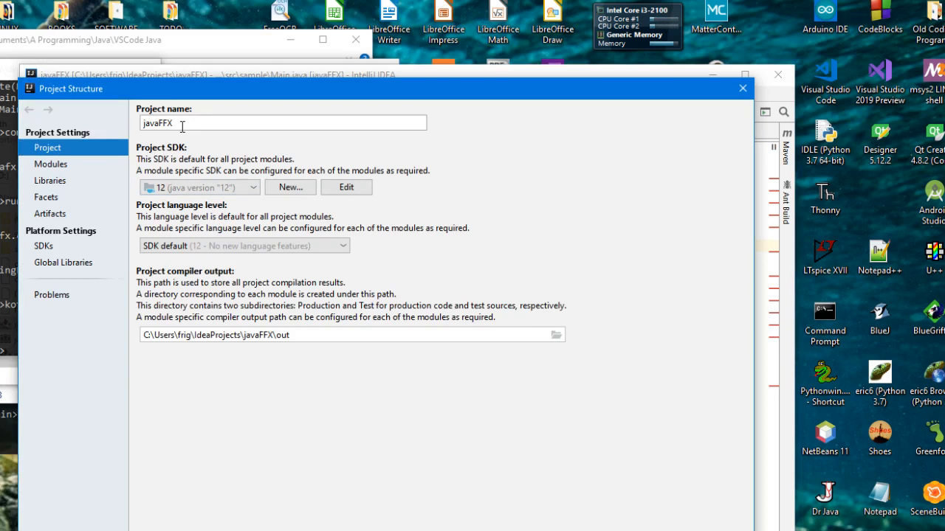
left_click(243, 245)
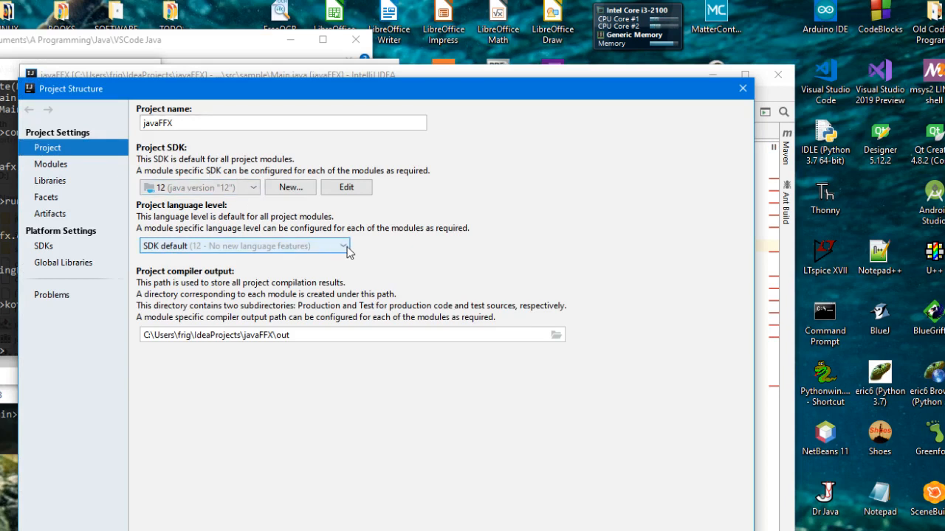
left_click(343, 245)
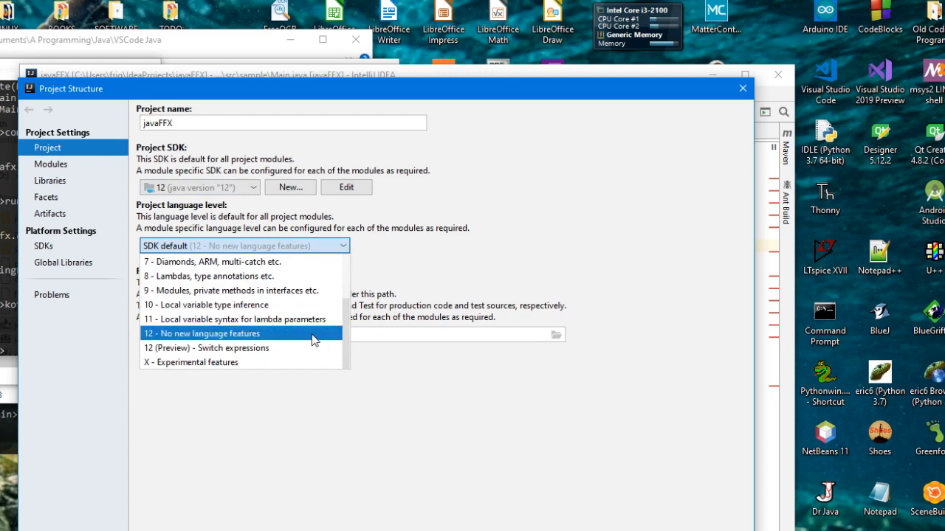
left_click(200, 333)
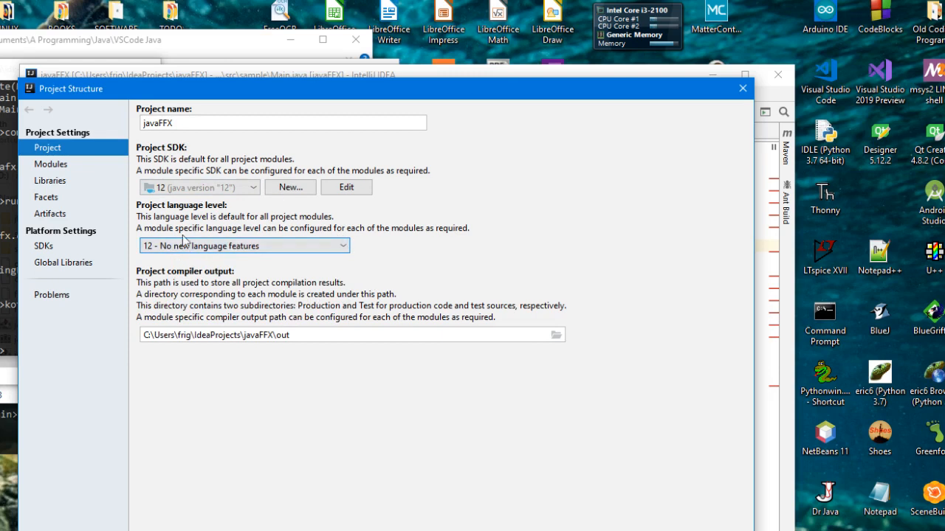
mouse_move(116, 195)
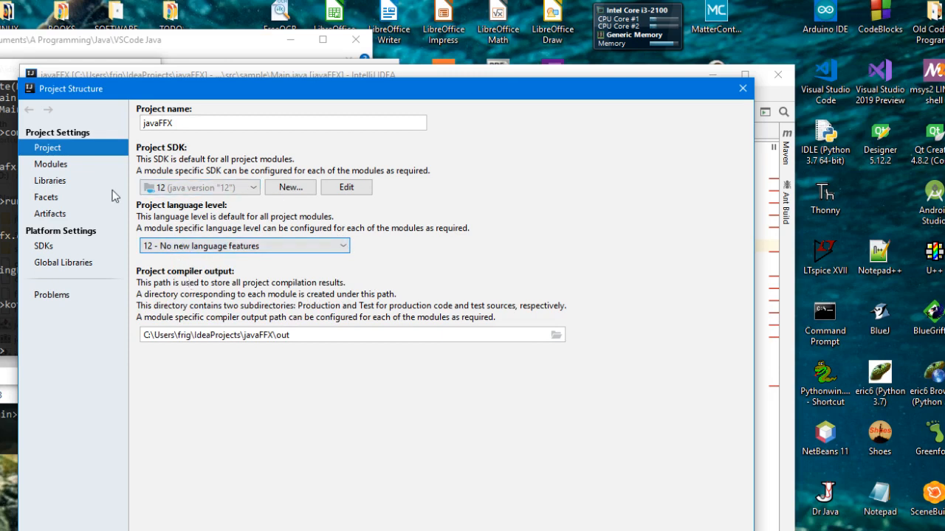
mouse_move(58, 164)
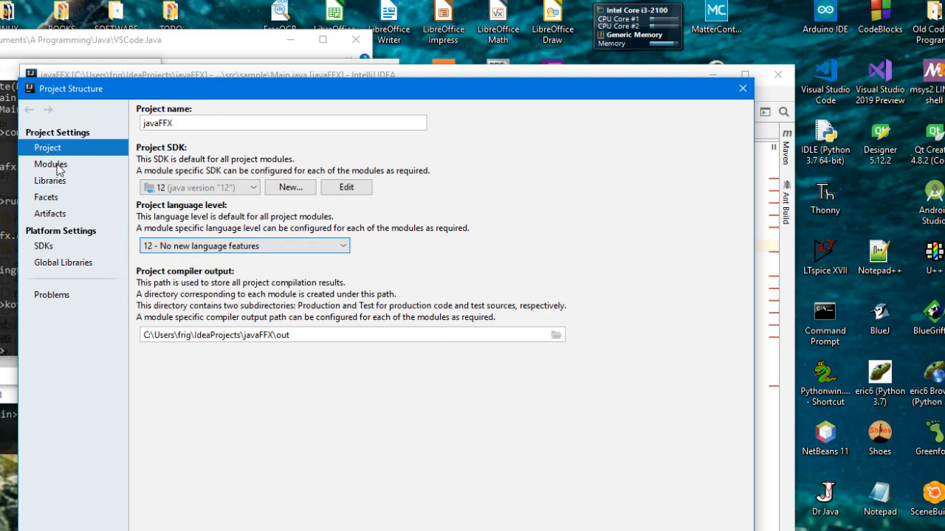
- Show Global Libraries and bring up the actions menu for javafx-swt
left_click(62, 262)
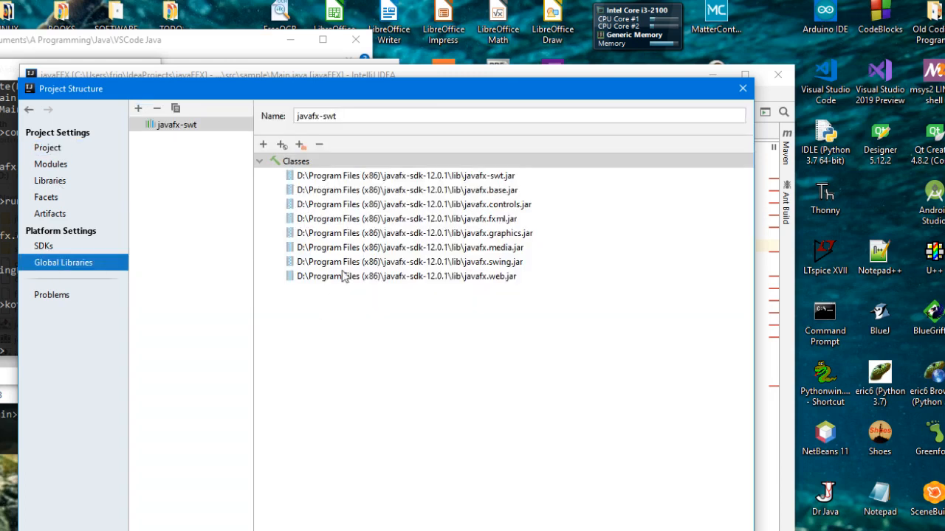
right_click(177, 124)
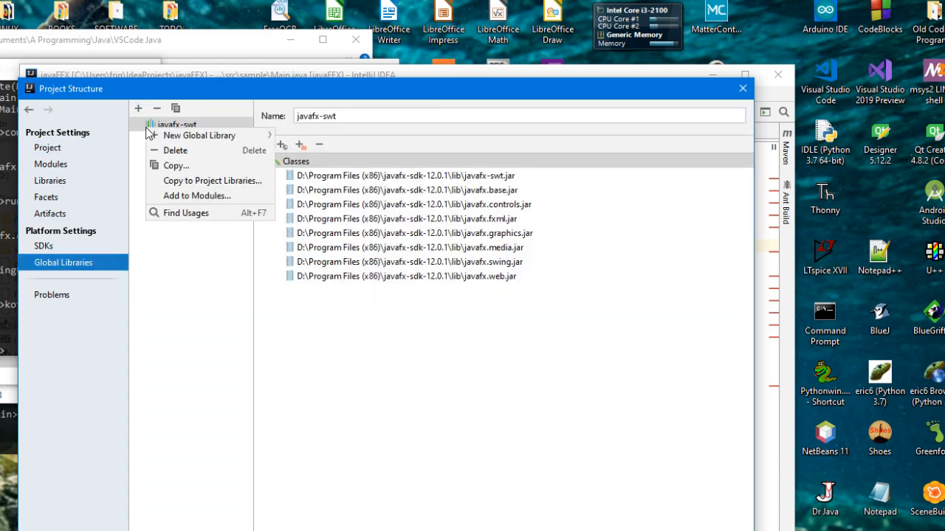
mouse_move(198, 171)
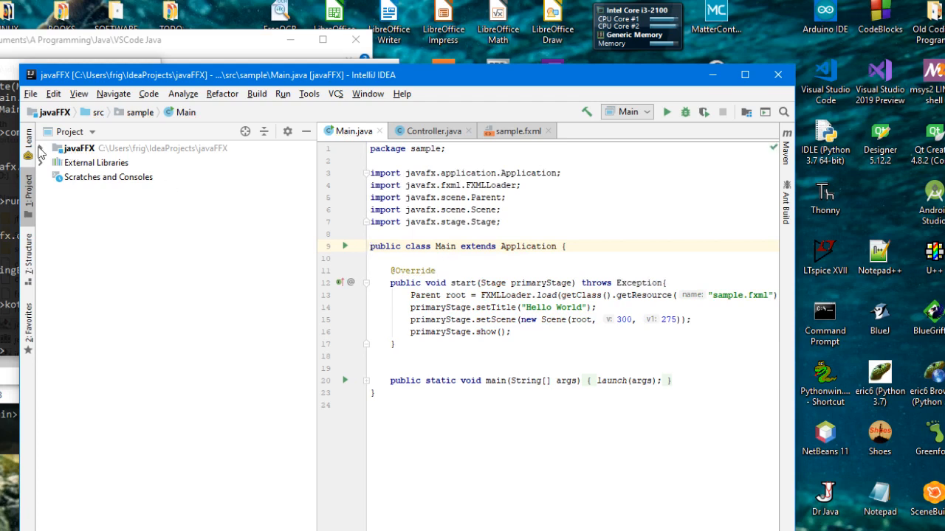
- Create a module-info.java descriptor in the javaFX project's src folder
left_click(42, 147)
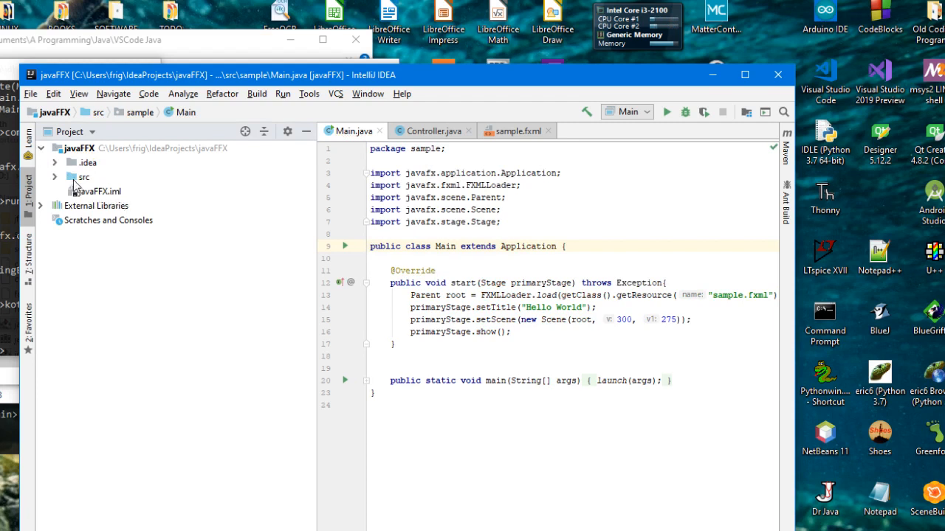
right_click(83, 177)
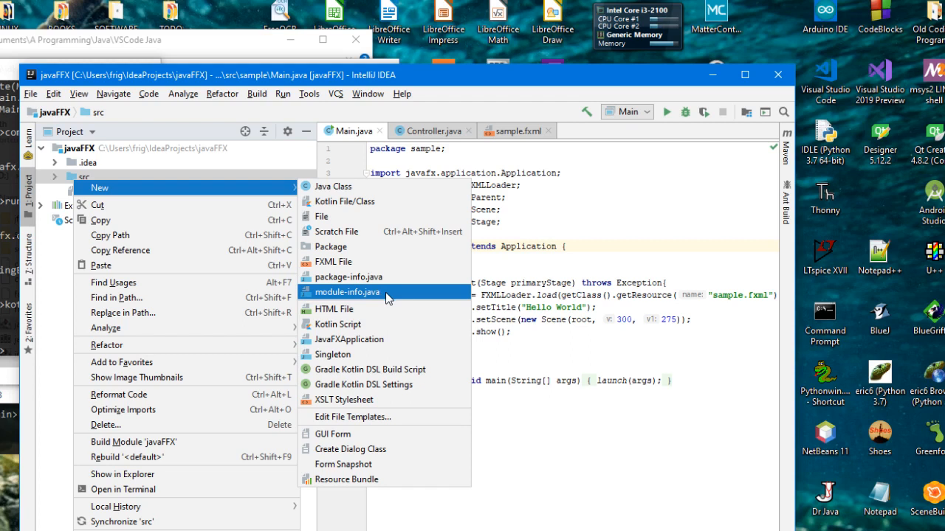
left_click(347, 292)
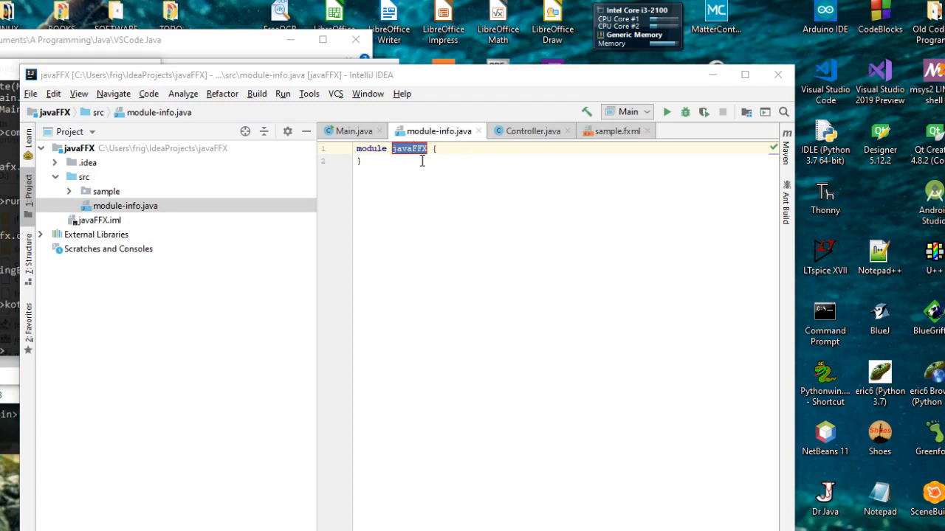
- Declare requires javafx.fxml; in module-info.java and return to Main.java
type("requires javafx.fxml;")
type("requires javafx.controls;")
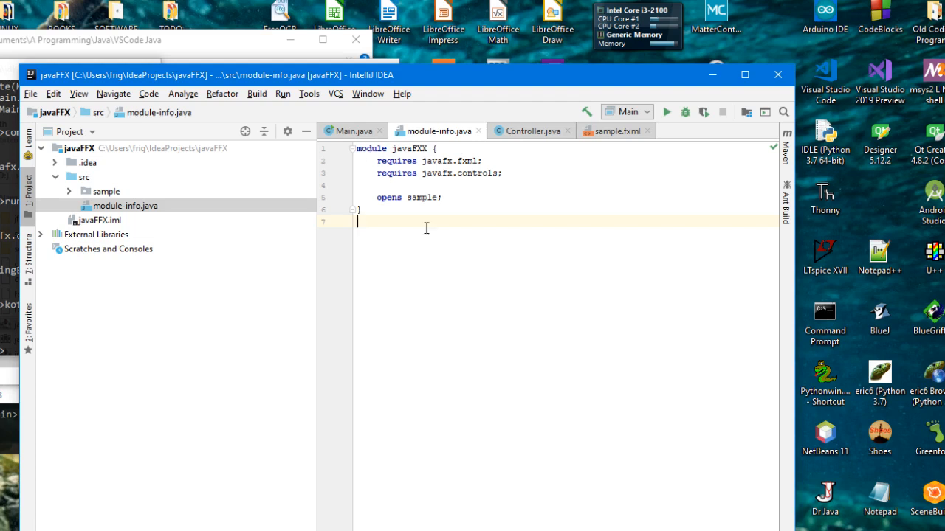
mouse_move(464, 159)
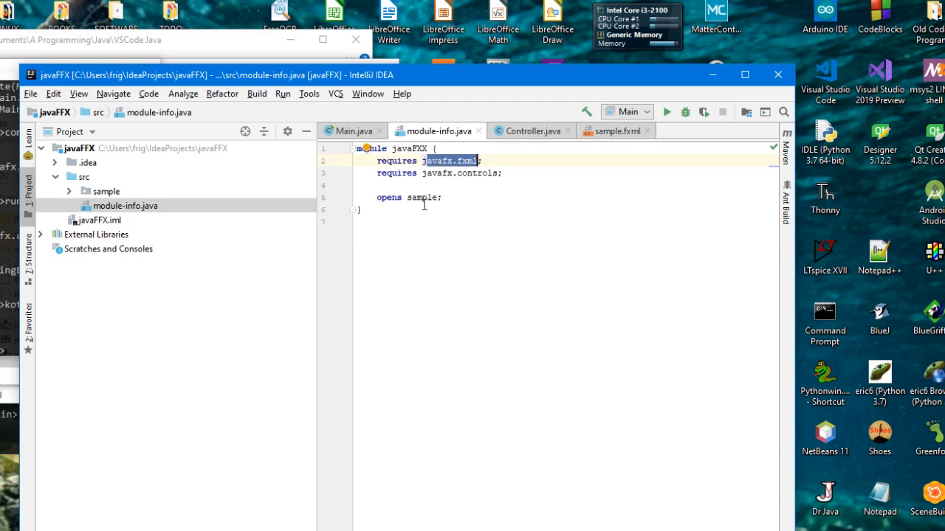
left_click(351, 129)
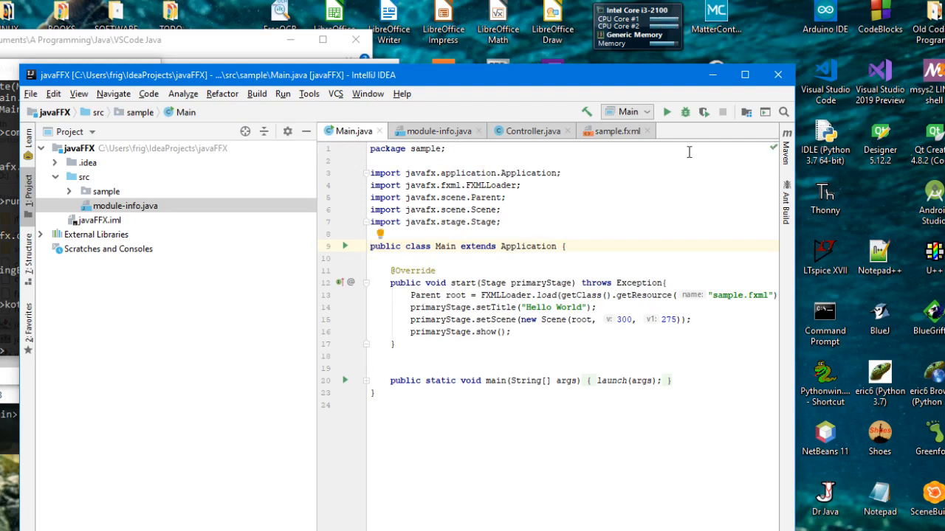
mouse_move(666, 112)
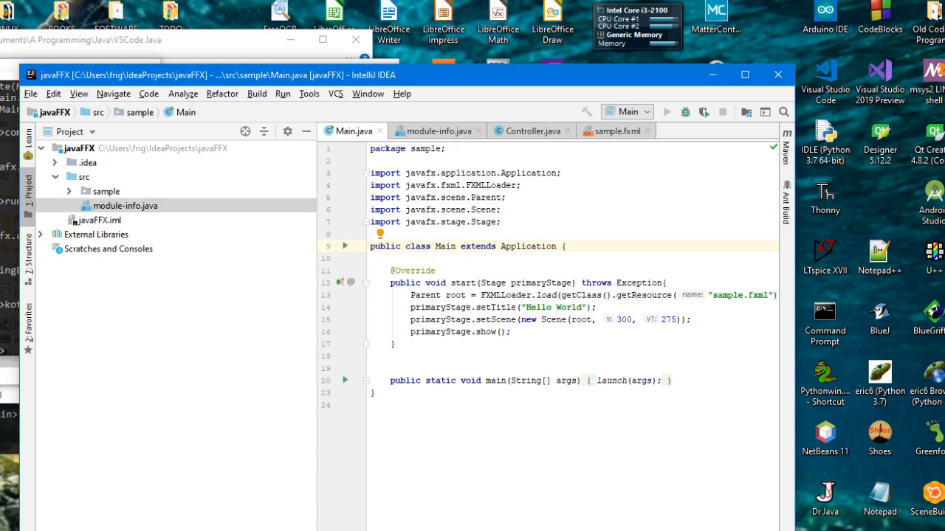
mouse_move(824, 198)
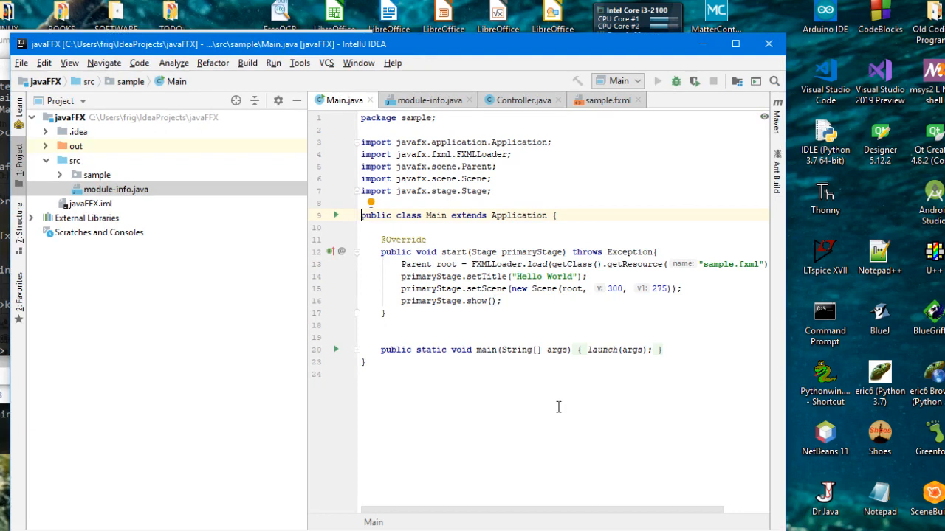
- Run Main to launch the Hello World JavaFX window
left_click(655, 81)
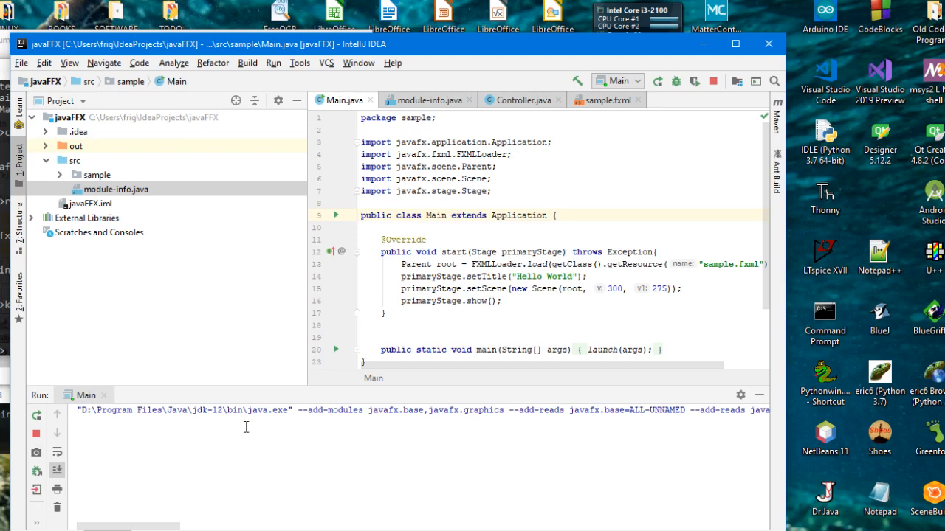
mouse_move(313, 420)
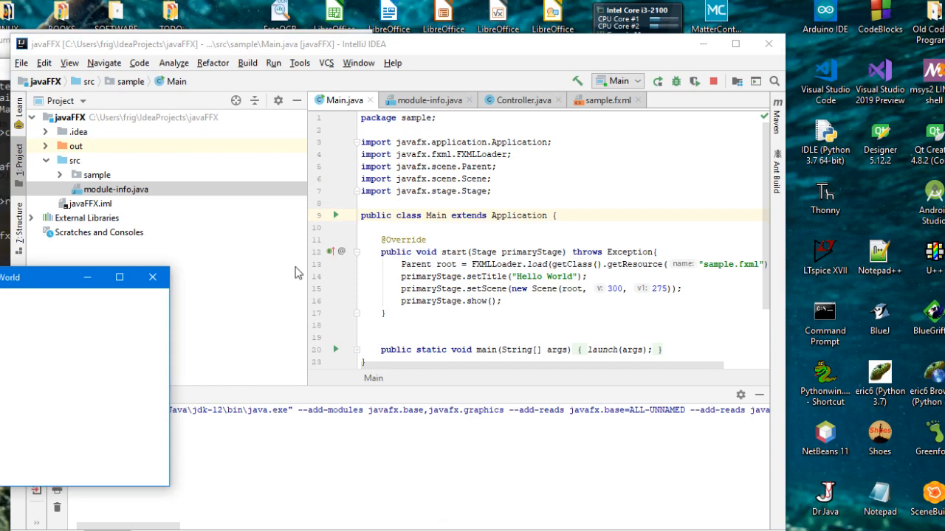
mouse_move(170, 490)
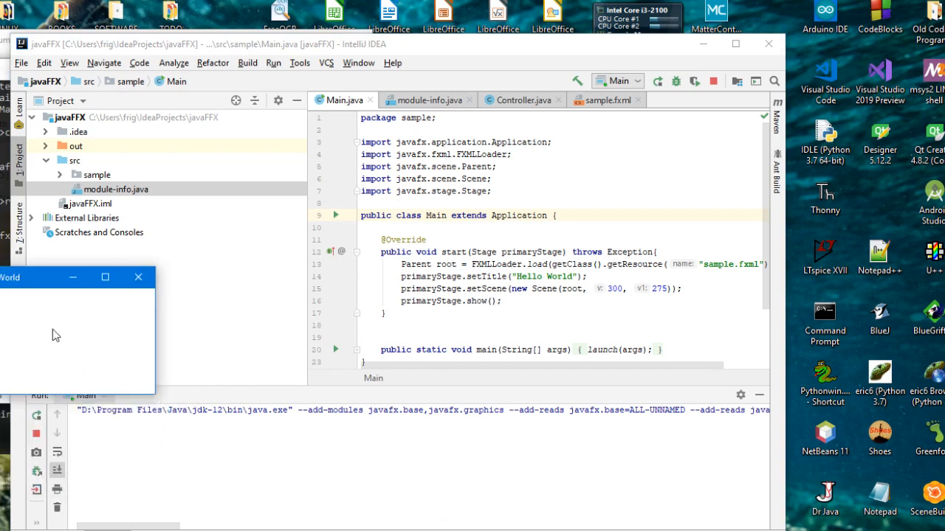
mouse_move(26, 304)
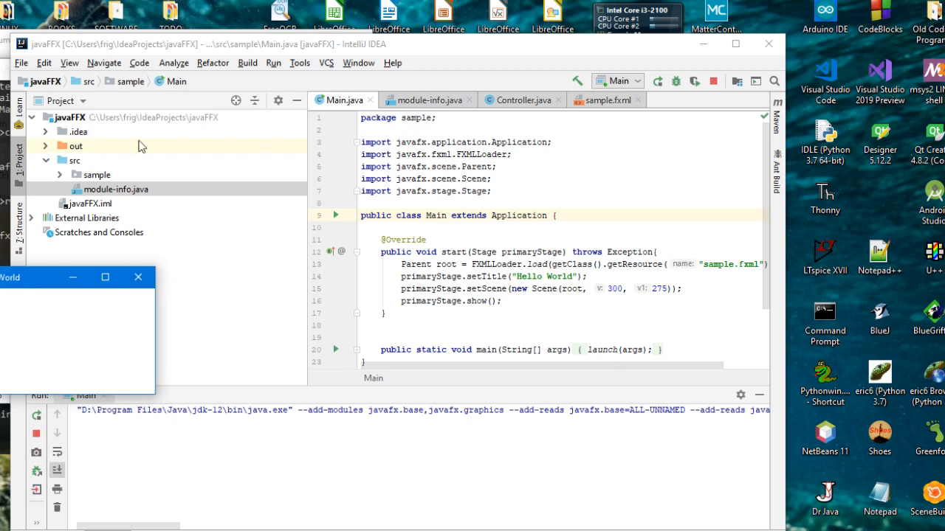
mouse_move(396, 160)
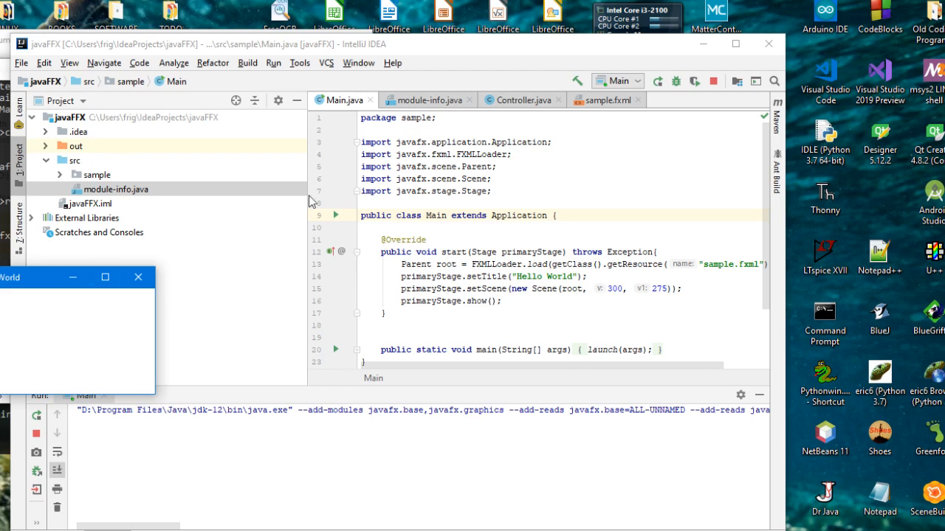
mouse_move(169, 136)
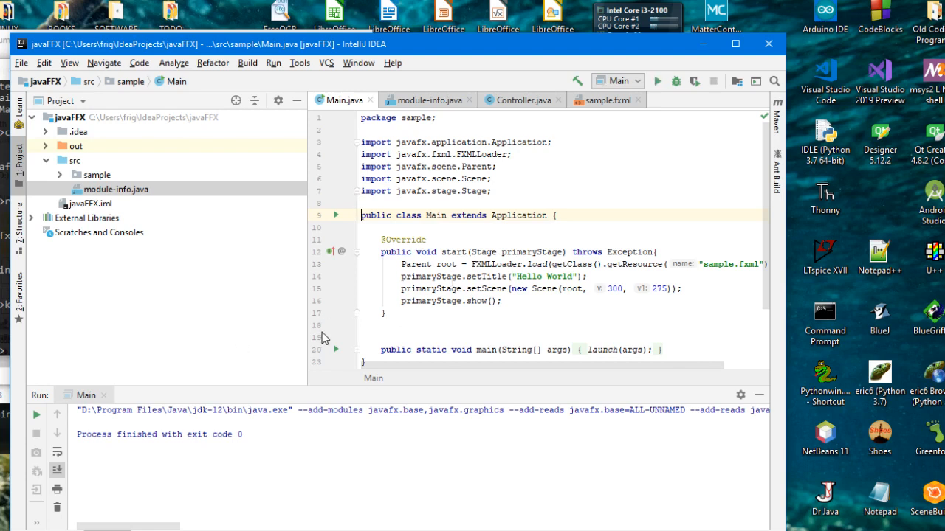
mouse_move(192, 272)
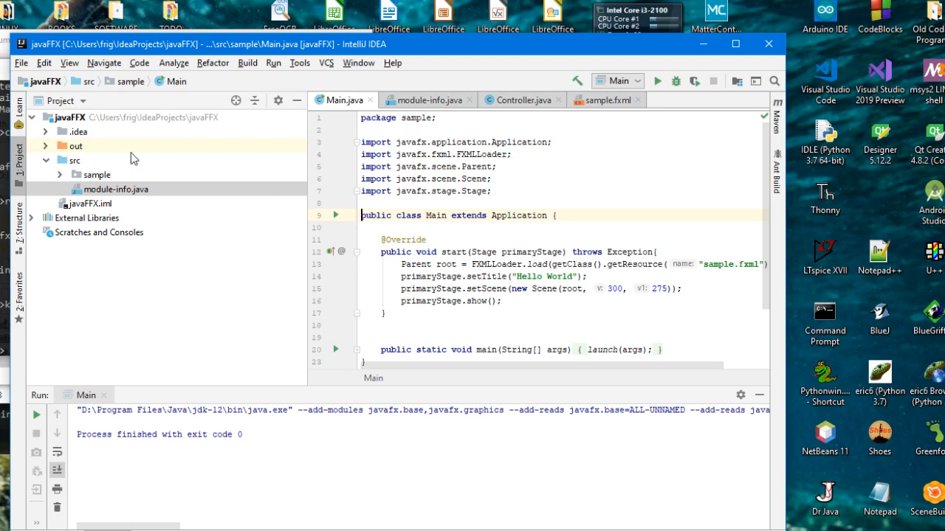
- Bring up the File menu to close the javaFX project
left_click(20, 62)
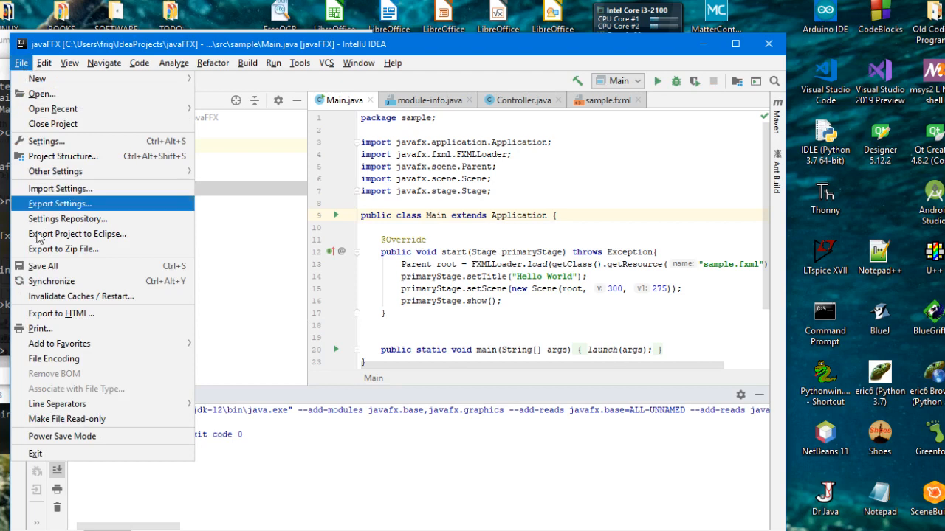
mouse_move(36, 453)
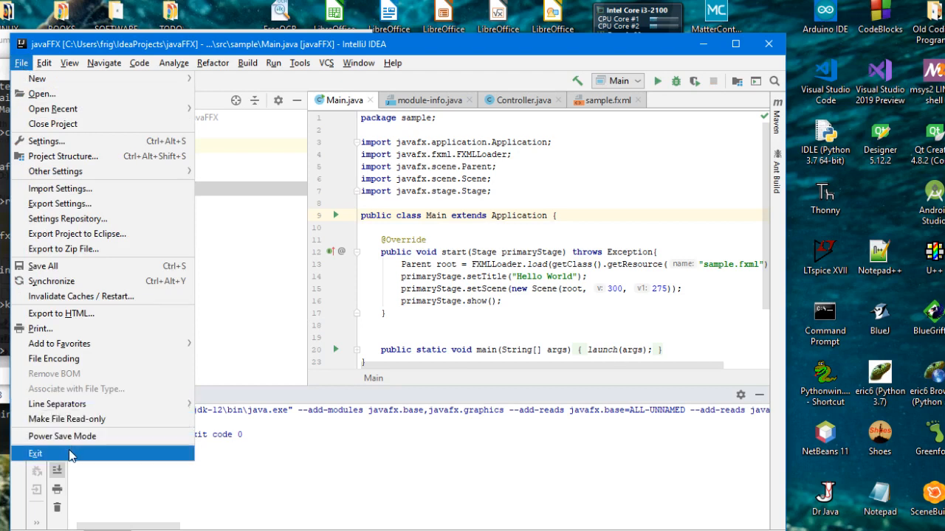
mouse_move(55, 171)
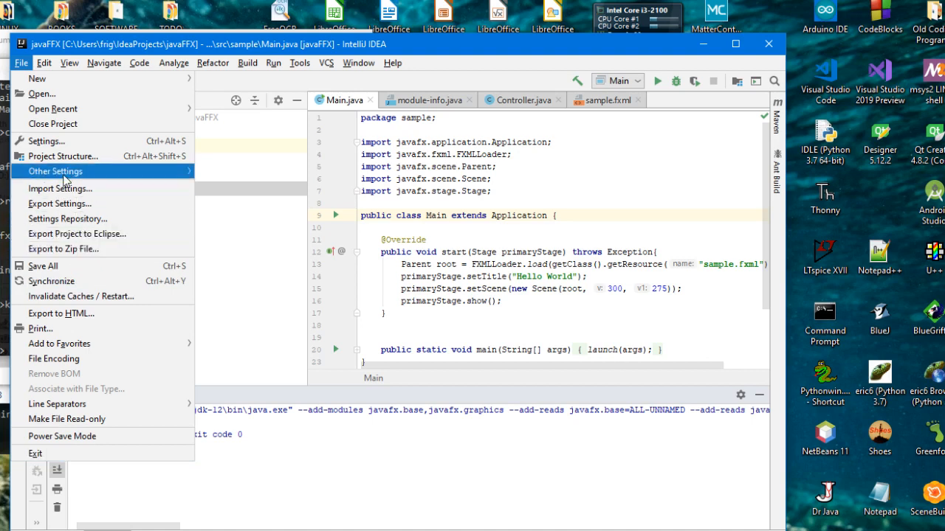
mouse_move(44, 142)
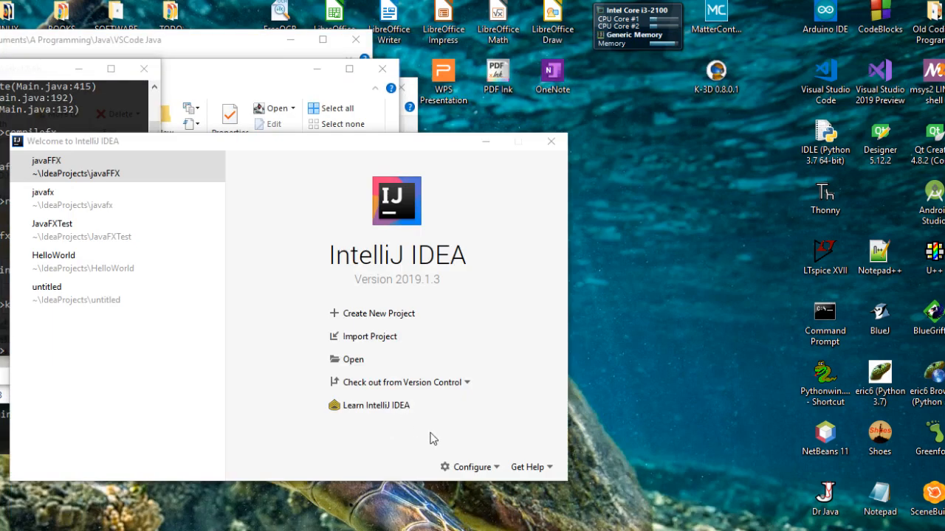
- Reach the JavaFX page of the new-project settings under Languages & Frameworks
left_click(469, 466)
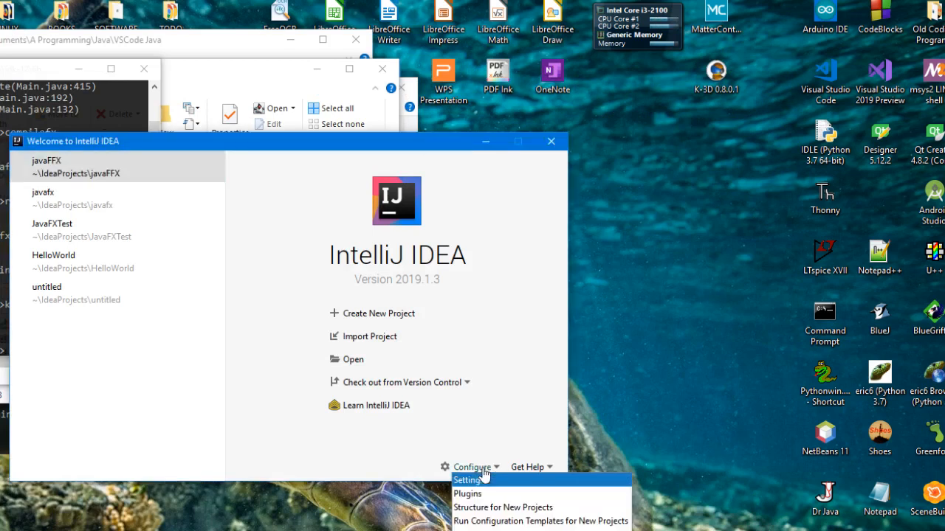
left_click(467, 480)
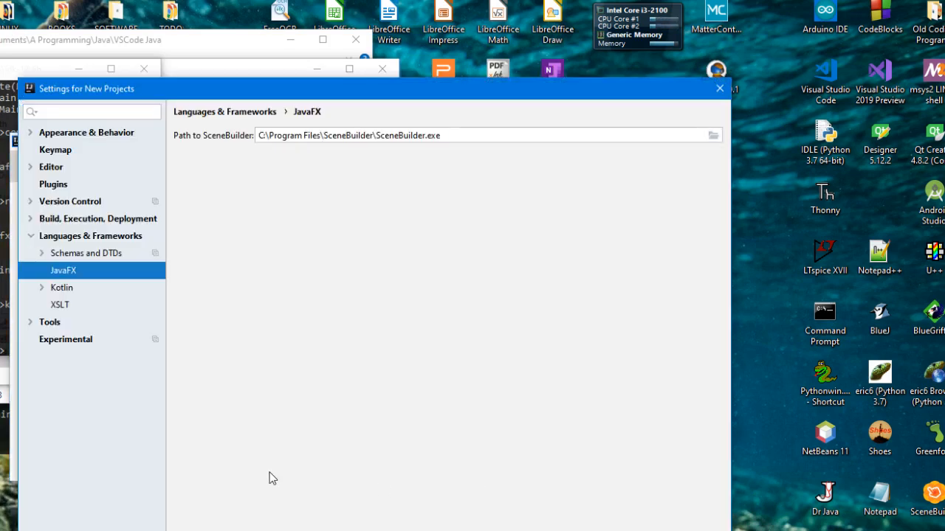
left_click(97, 218)
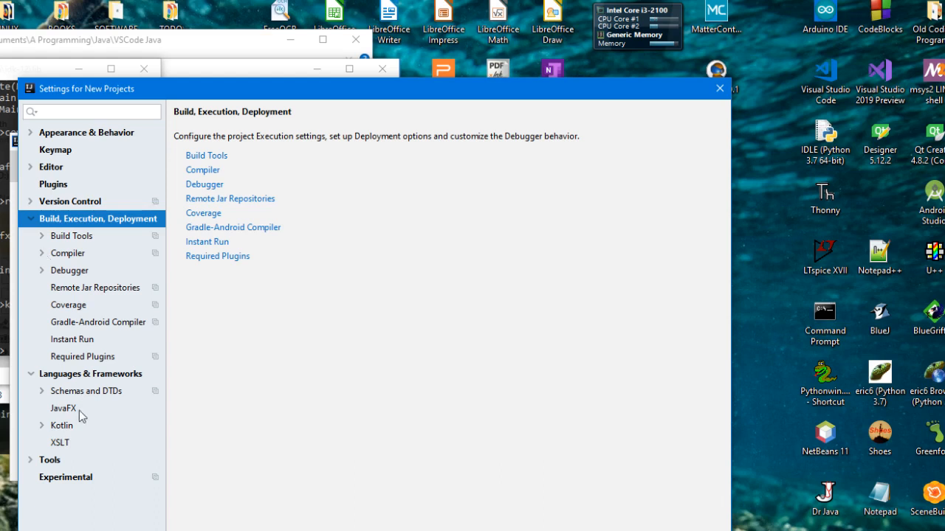
left_click(63, 407)
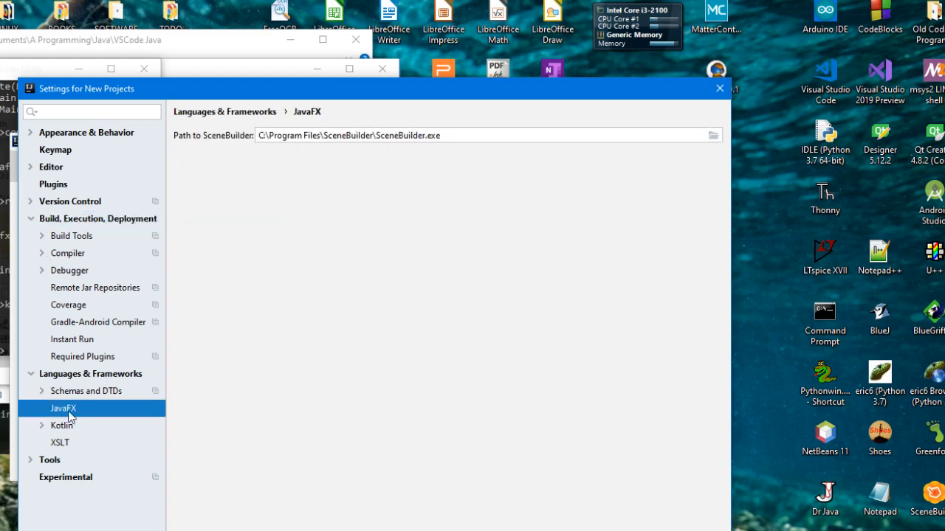
- Set the SceneBuilder path to C:\Program Files\SceneBuilder\SceneBuilder.exe and confirm
left_click(434, 135)
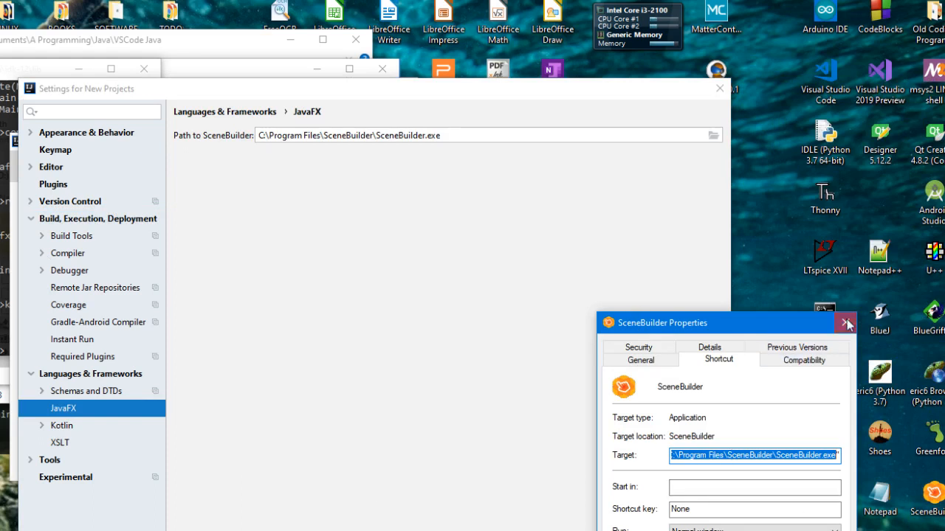
left_click(846, 322)
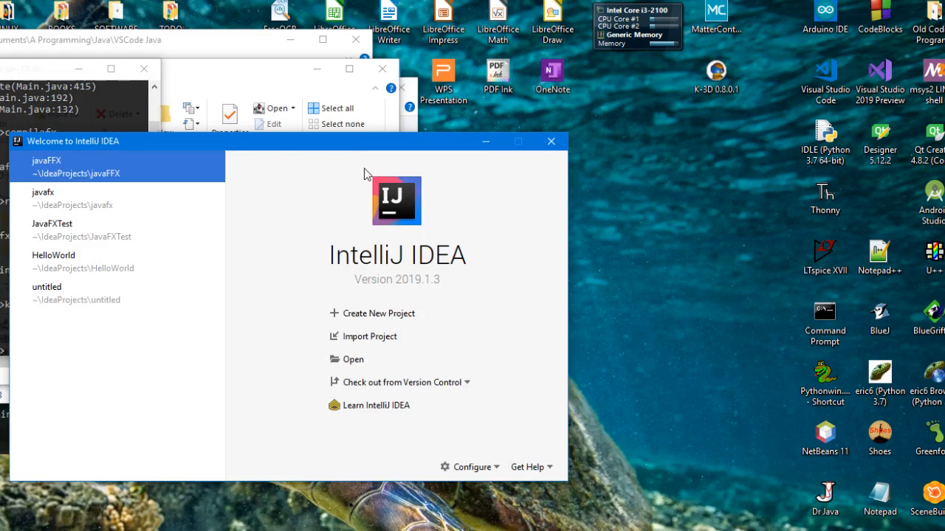
mouse_move(372, 259)
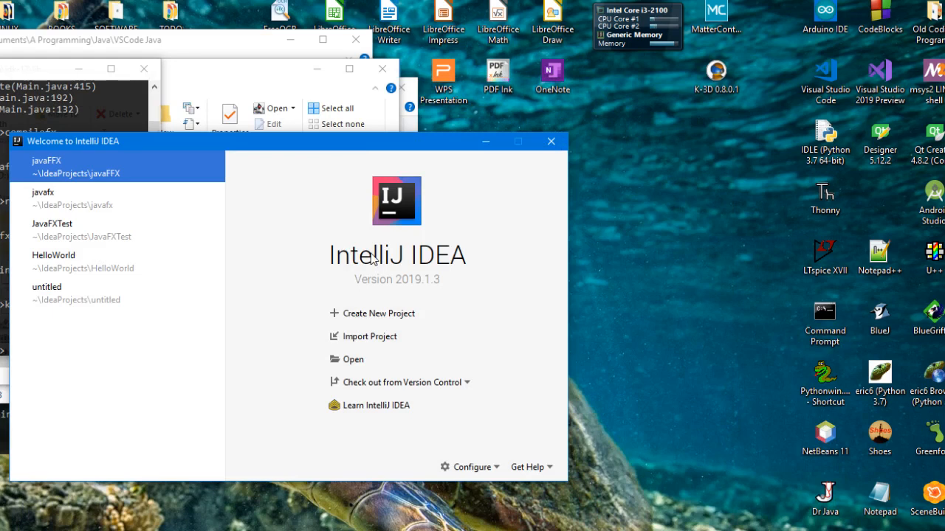
mouse_move(387, 277)
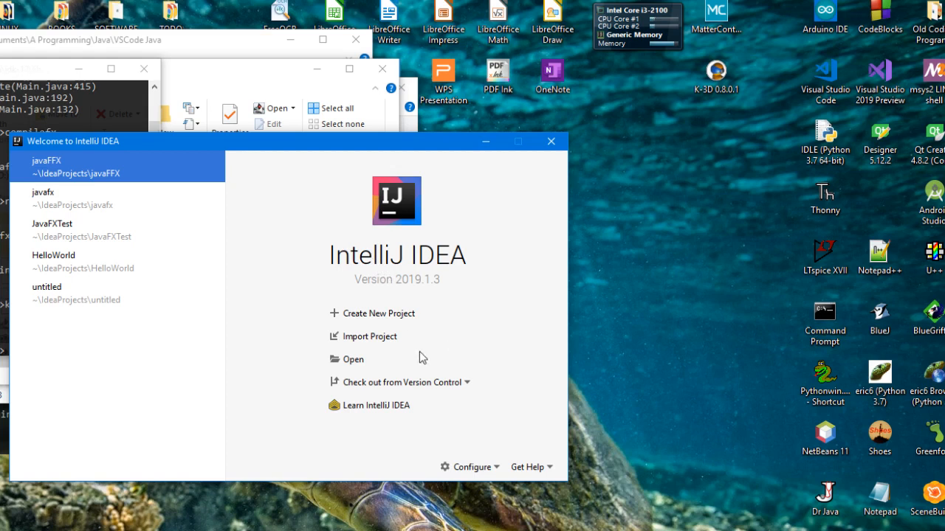
mouse_move(499, 424)
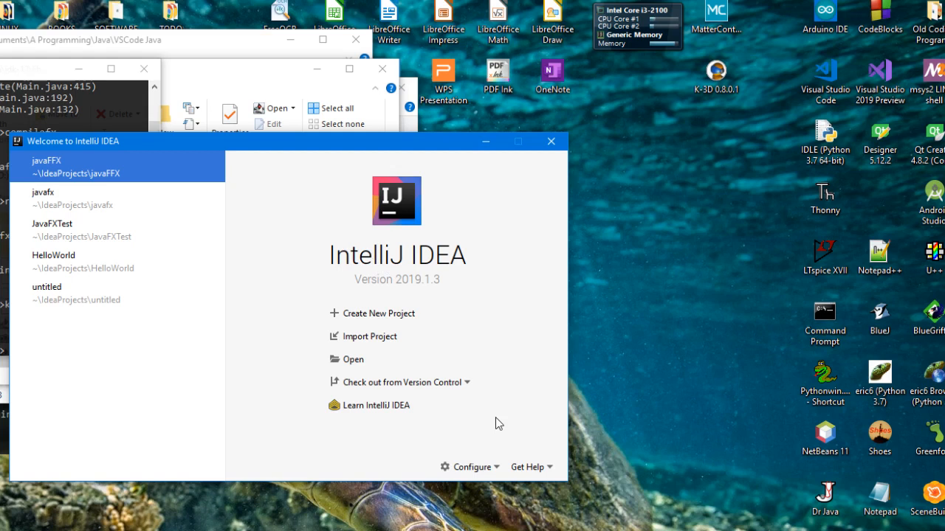
mouse_move(564, 471)
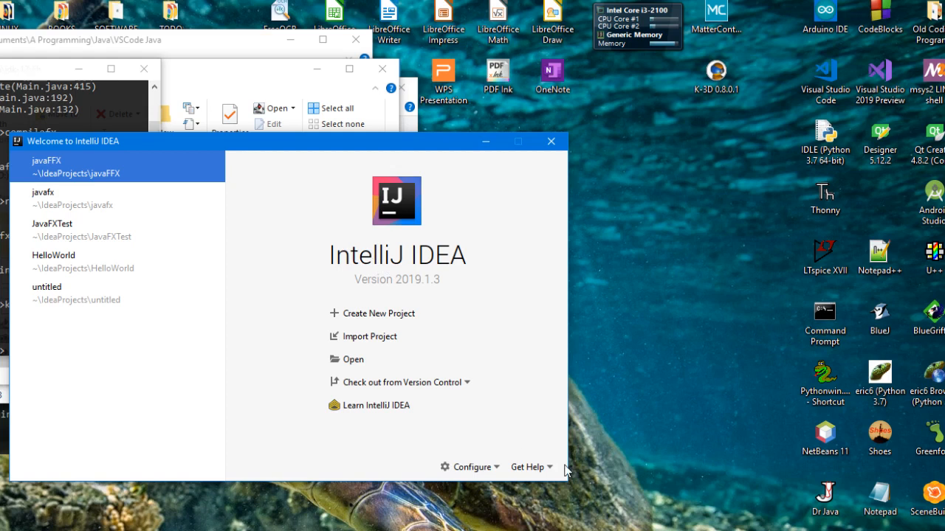
mouse_move(538, 414)
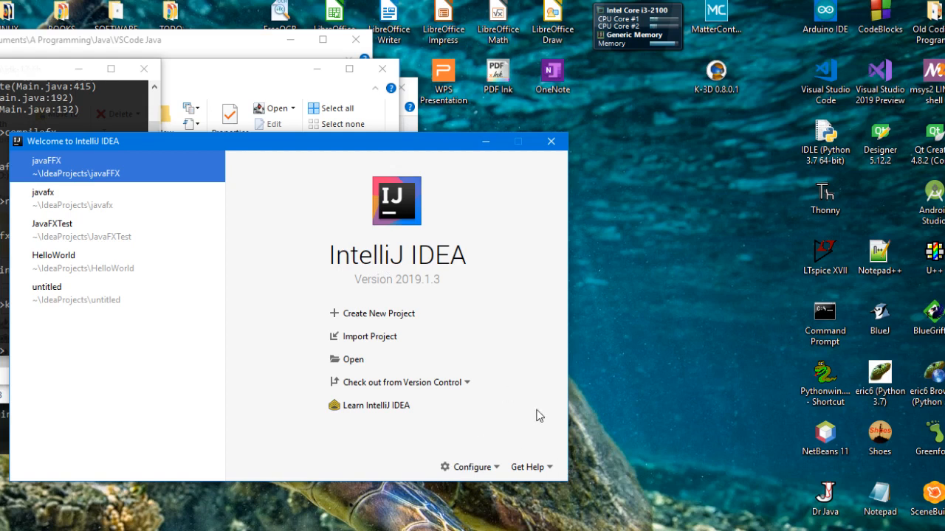